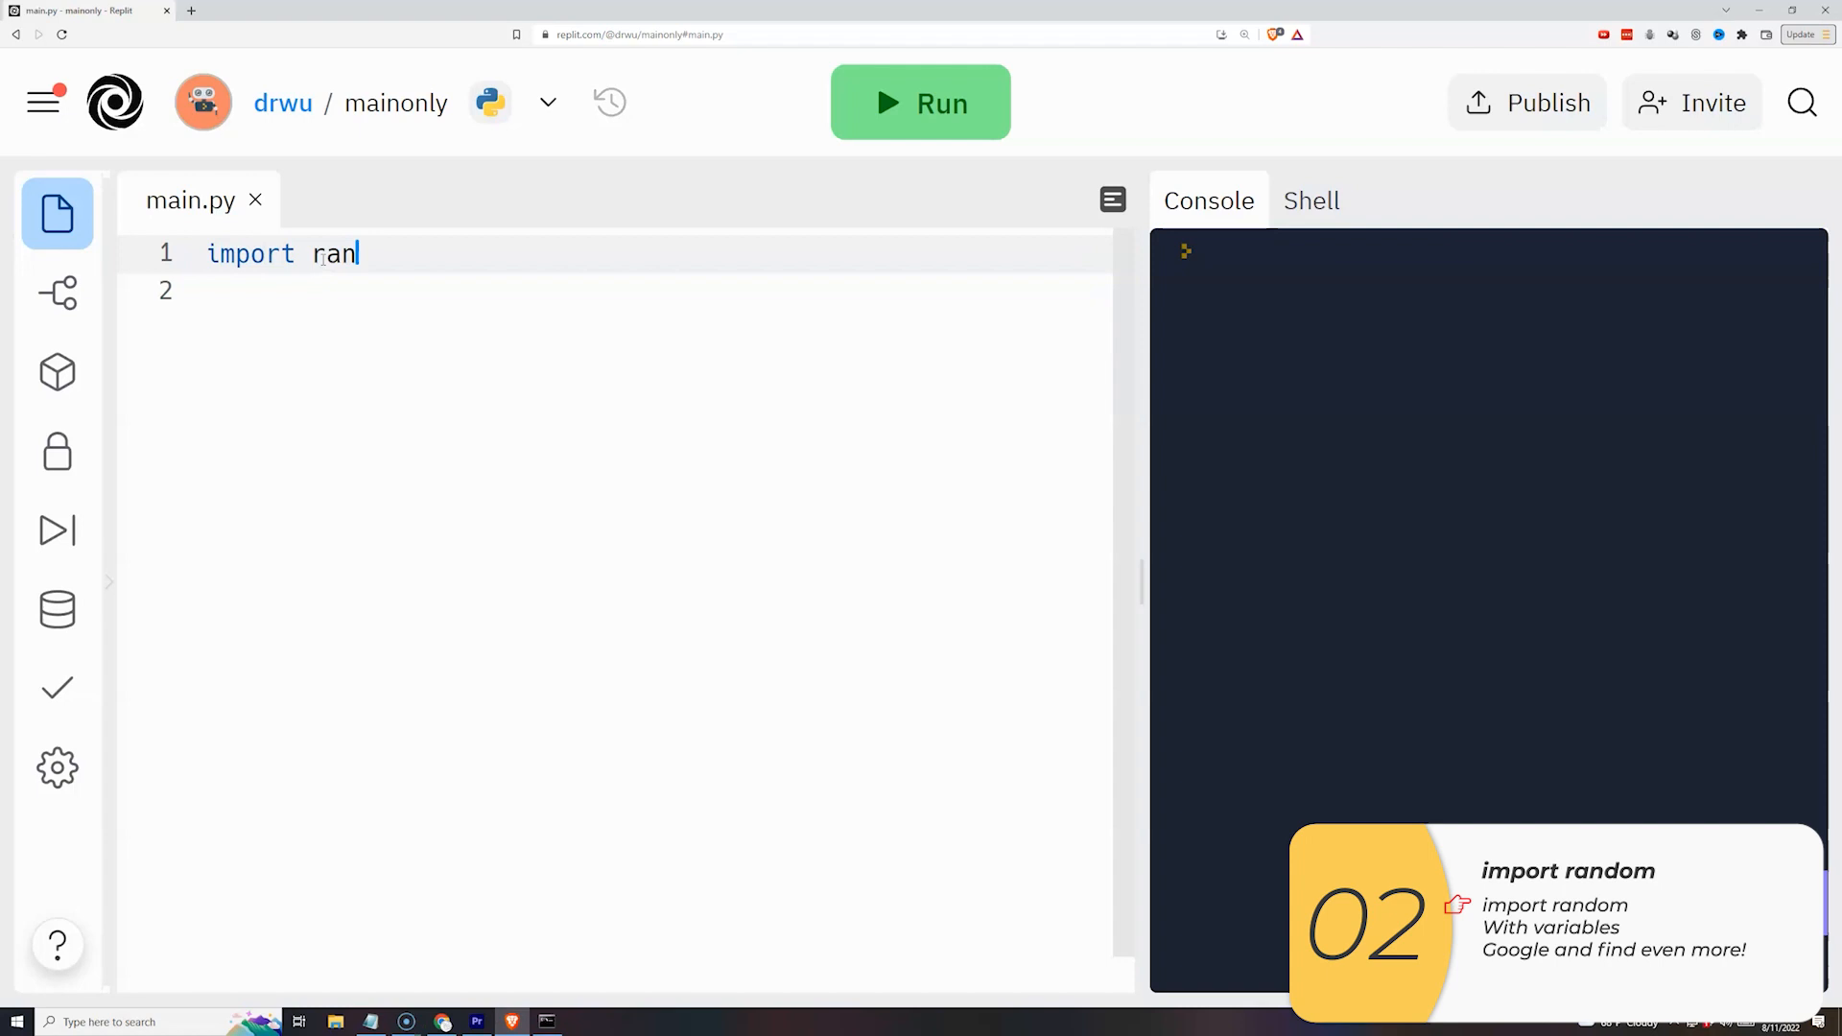
Write import random, number = random.randint(0, 2), print(number) in main.py and run it.
type("dom")
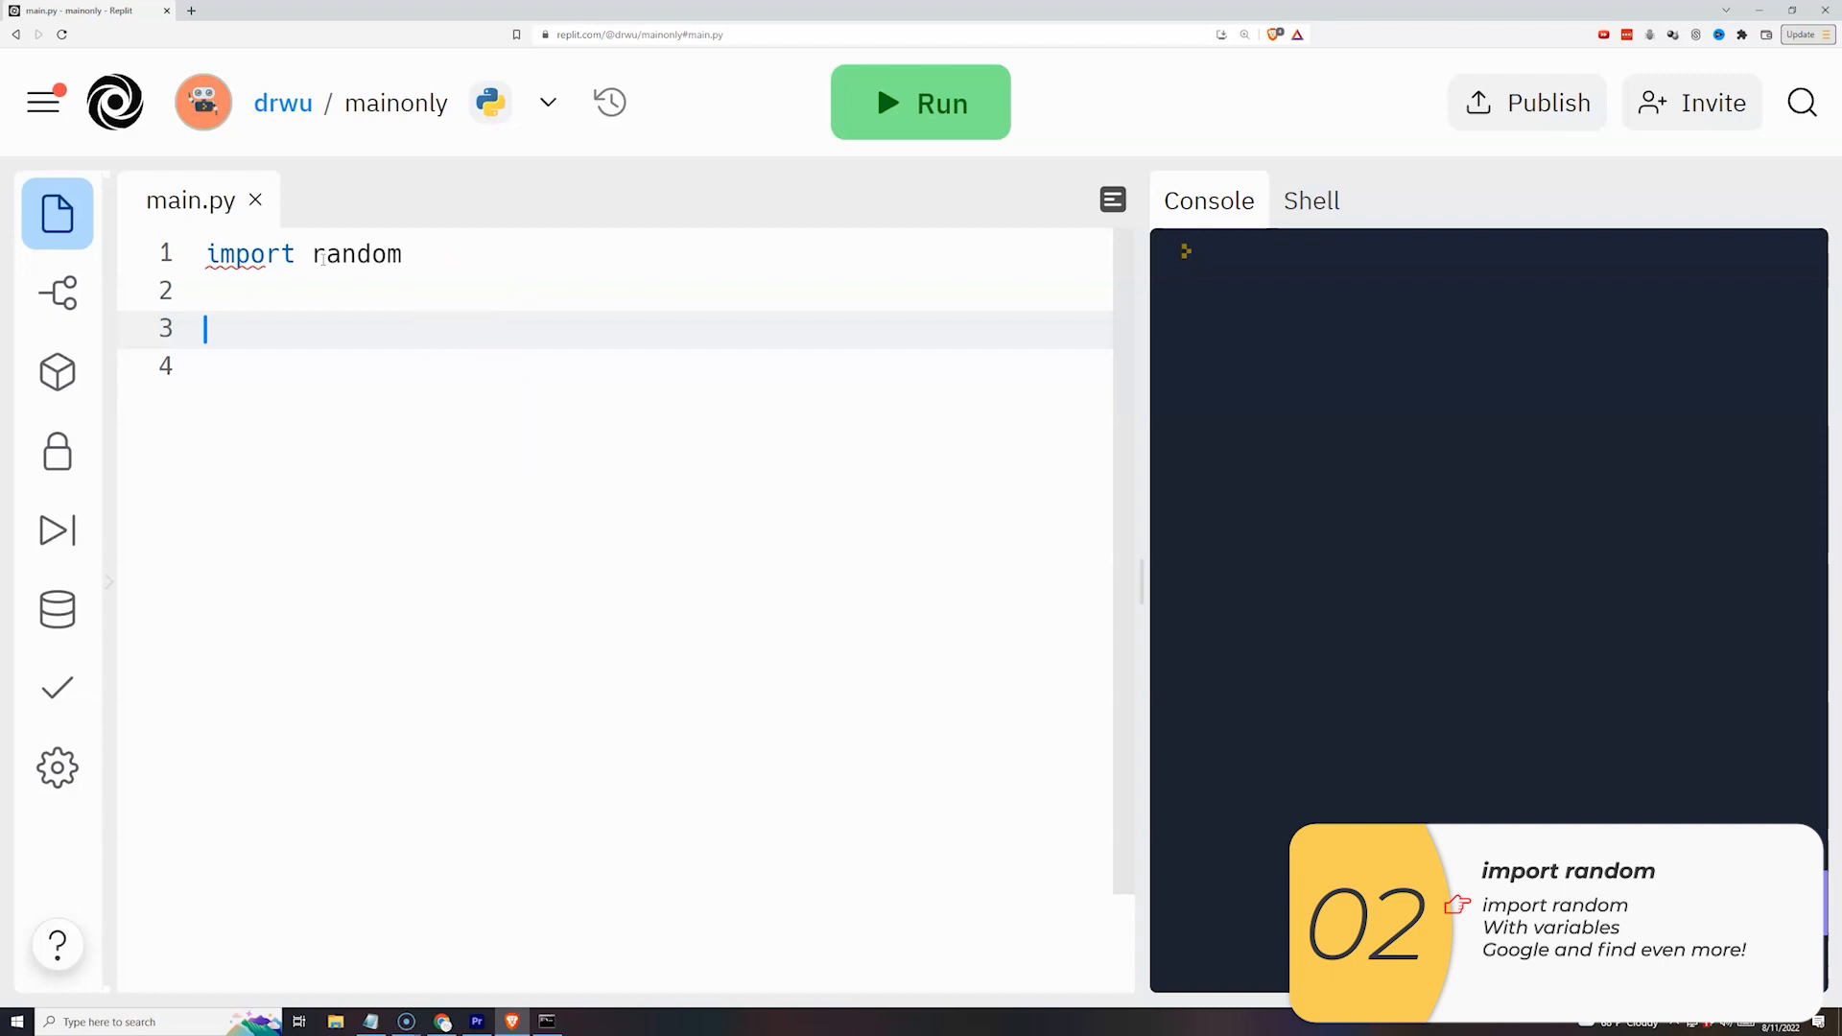
type("number = random.randint")
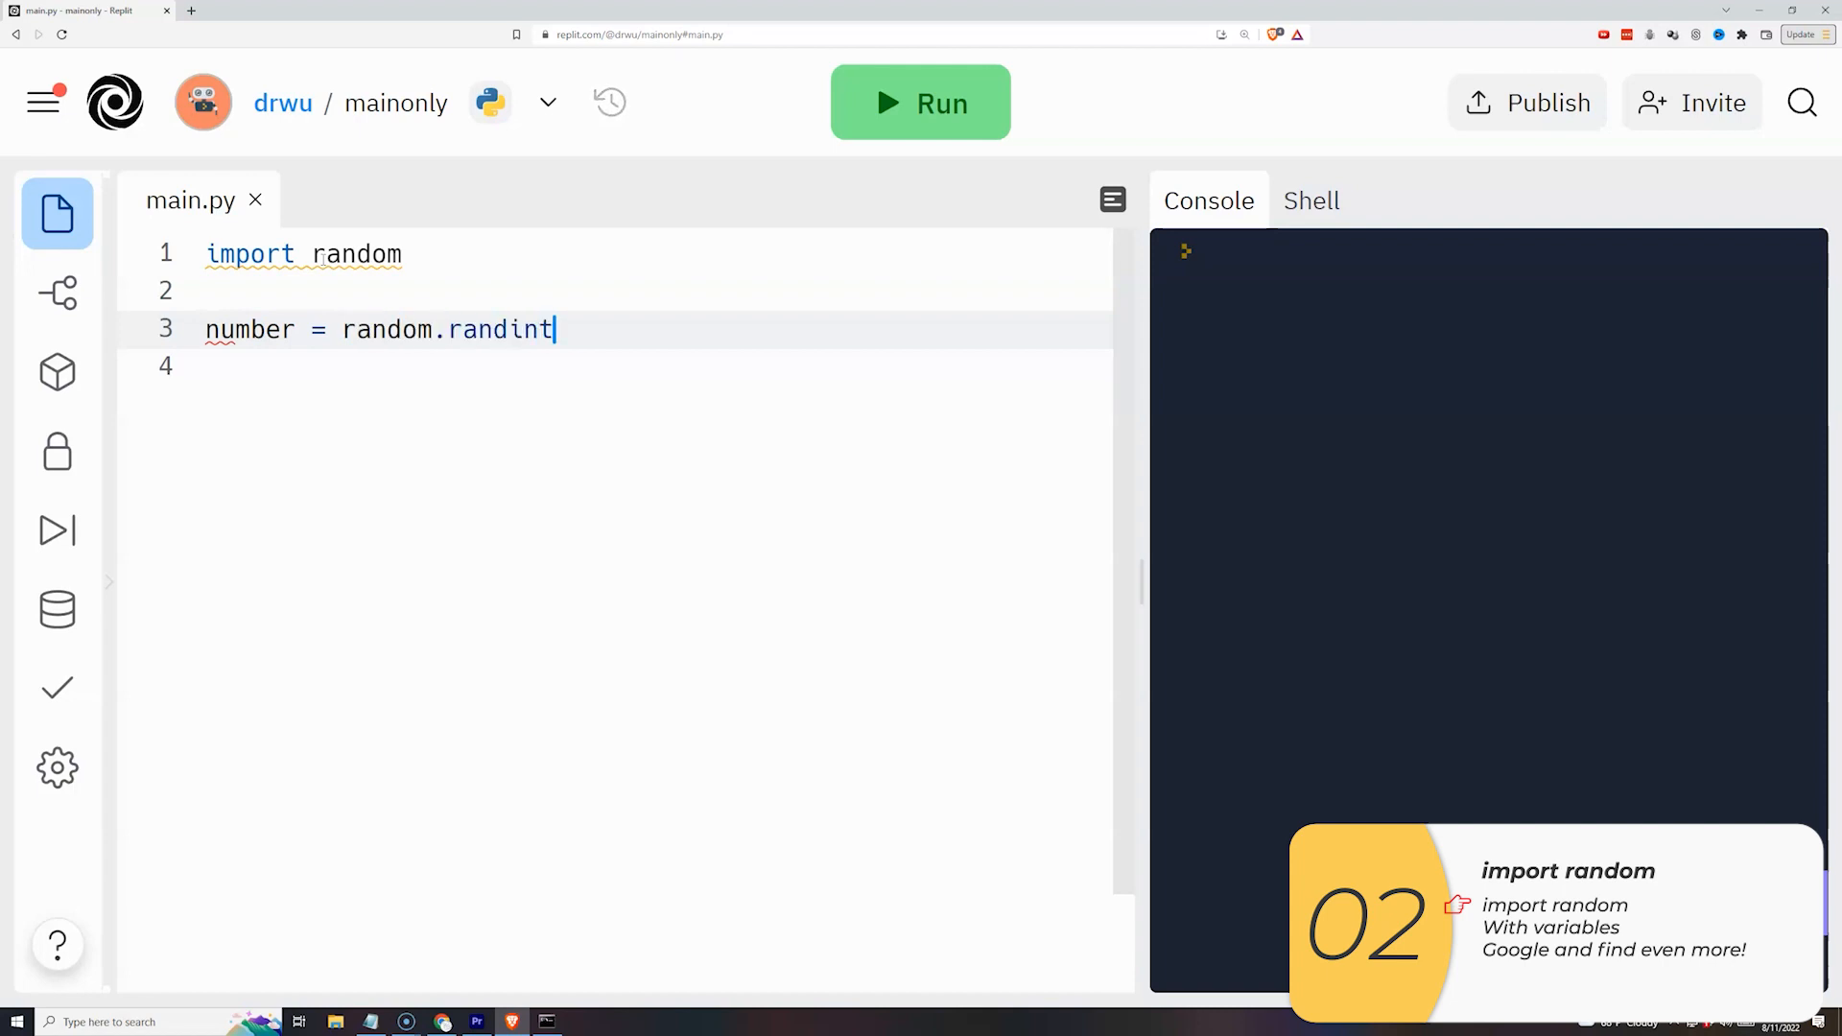
type("()")
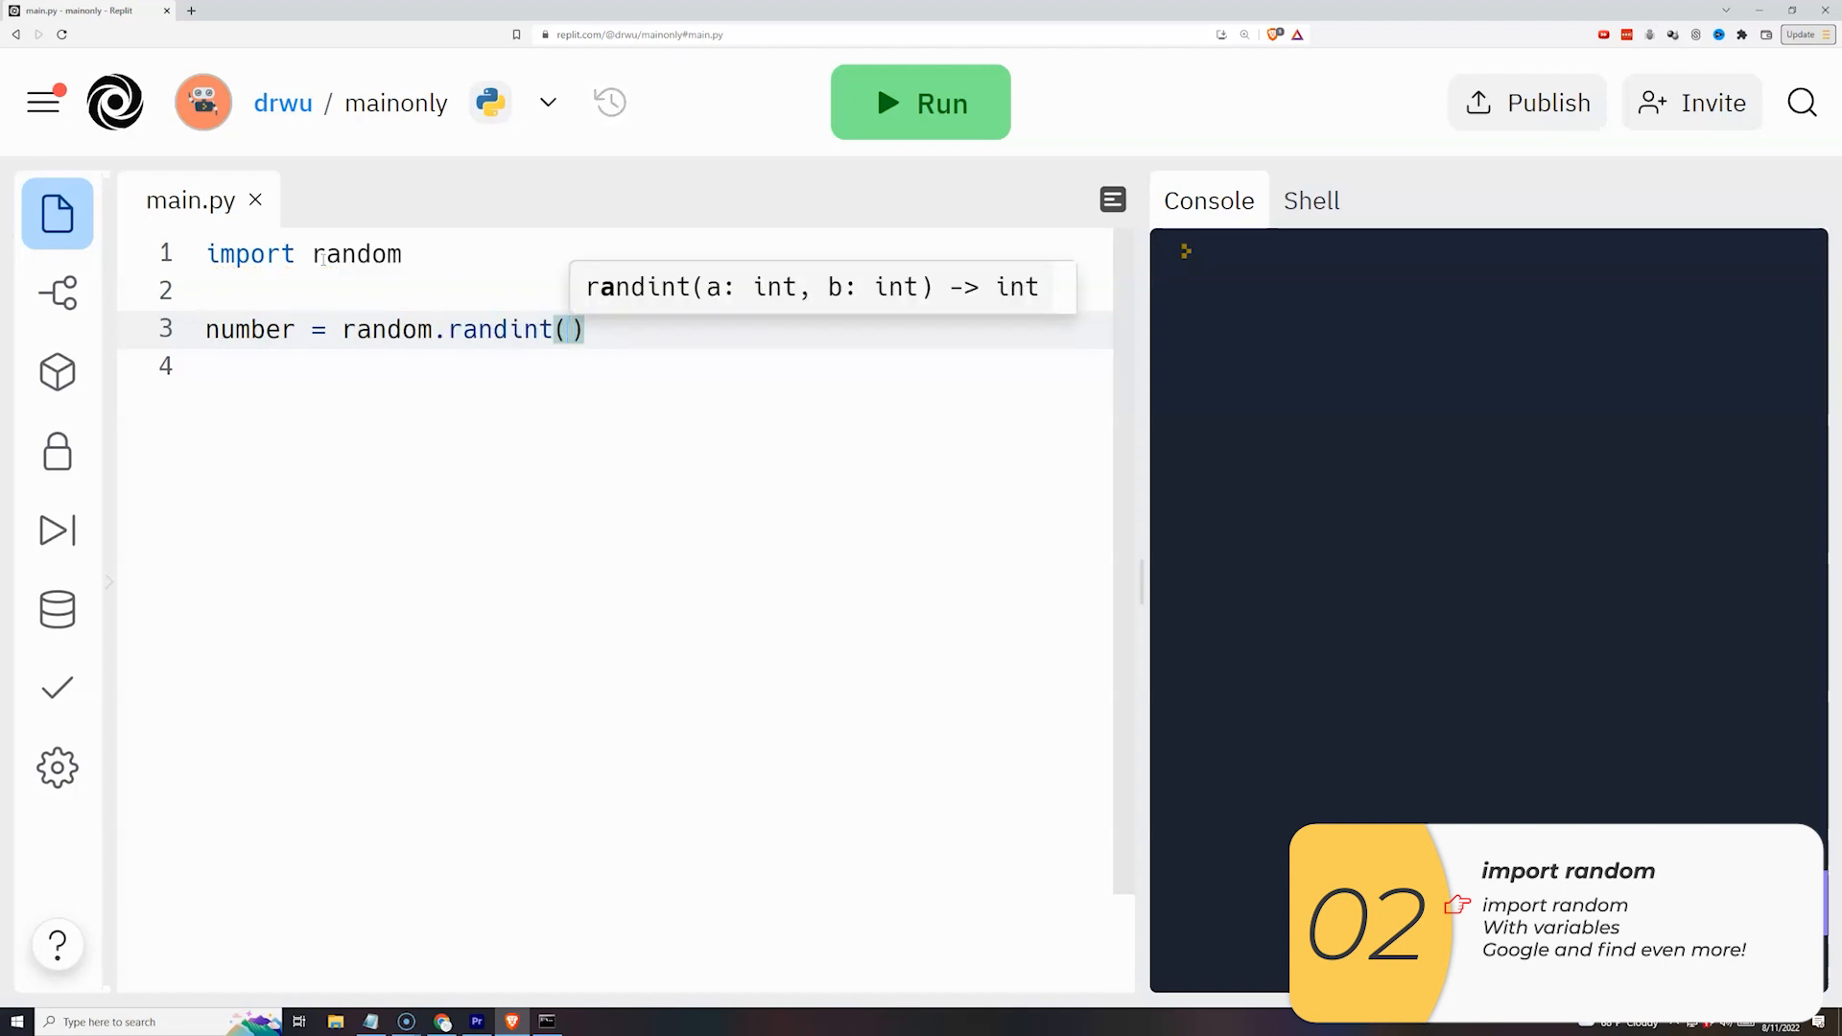
type("0, 2")
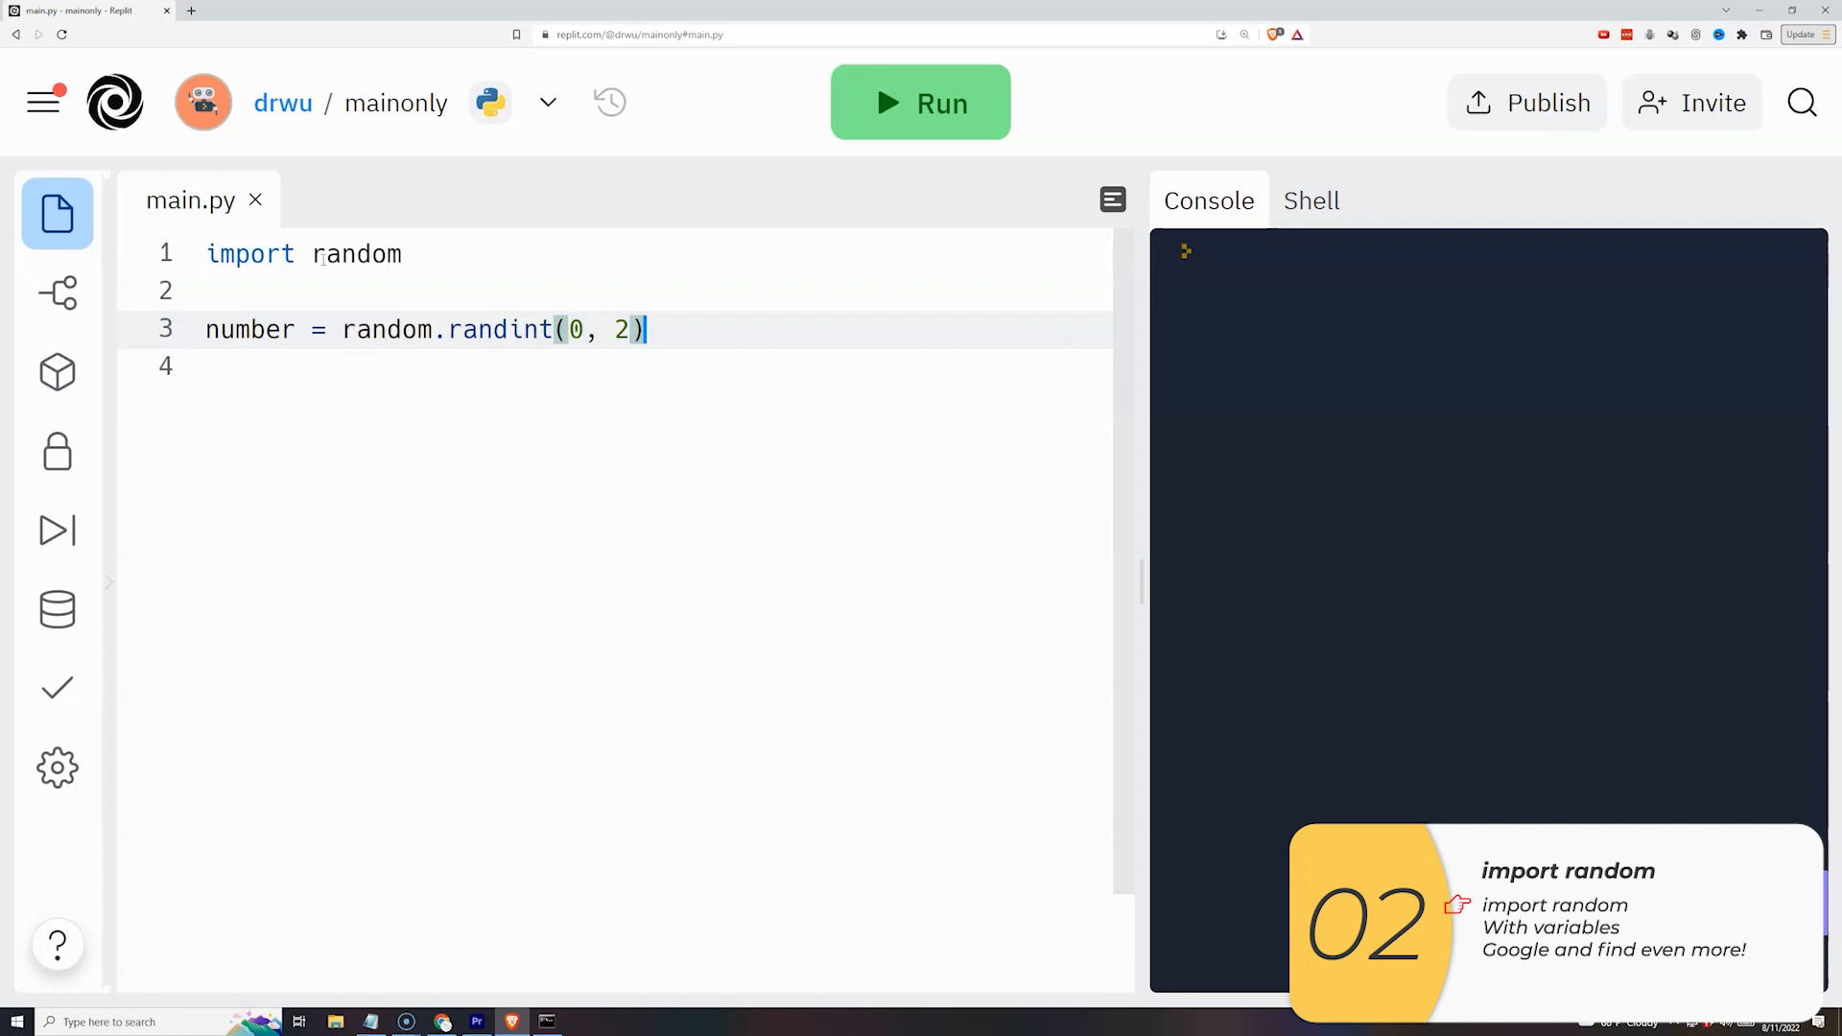
key("Enter")
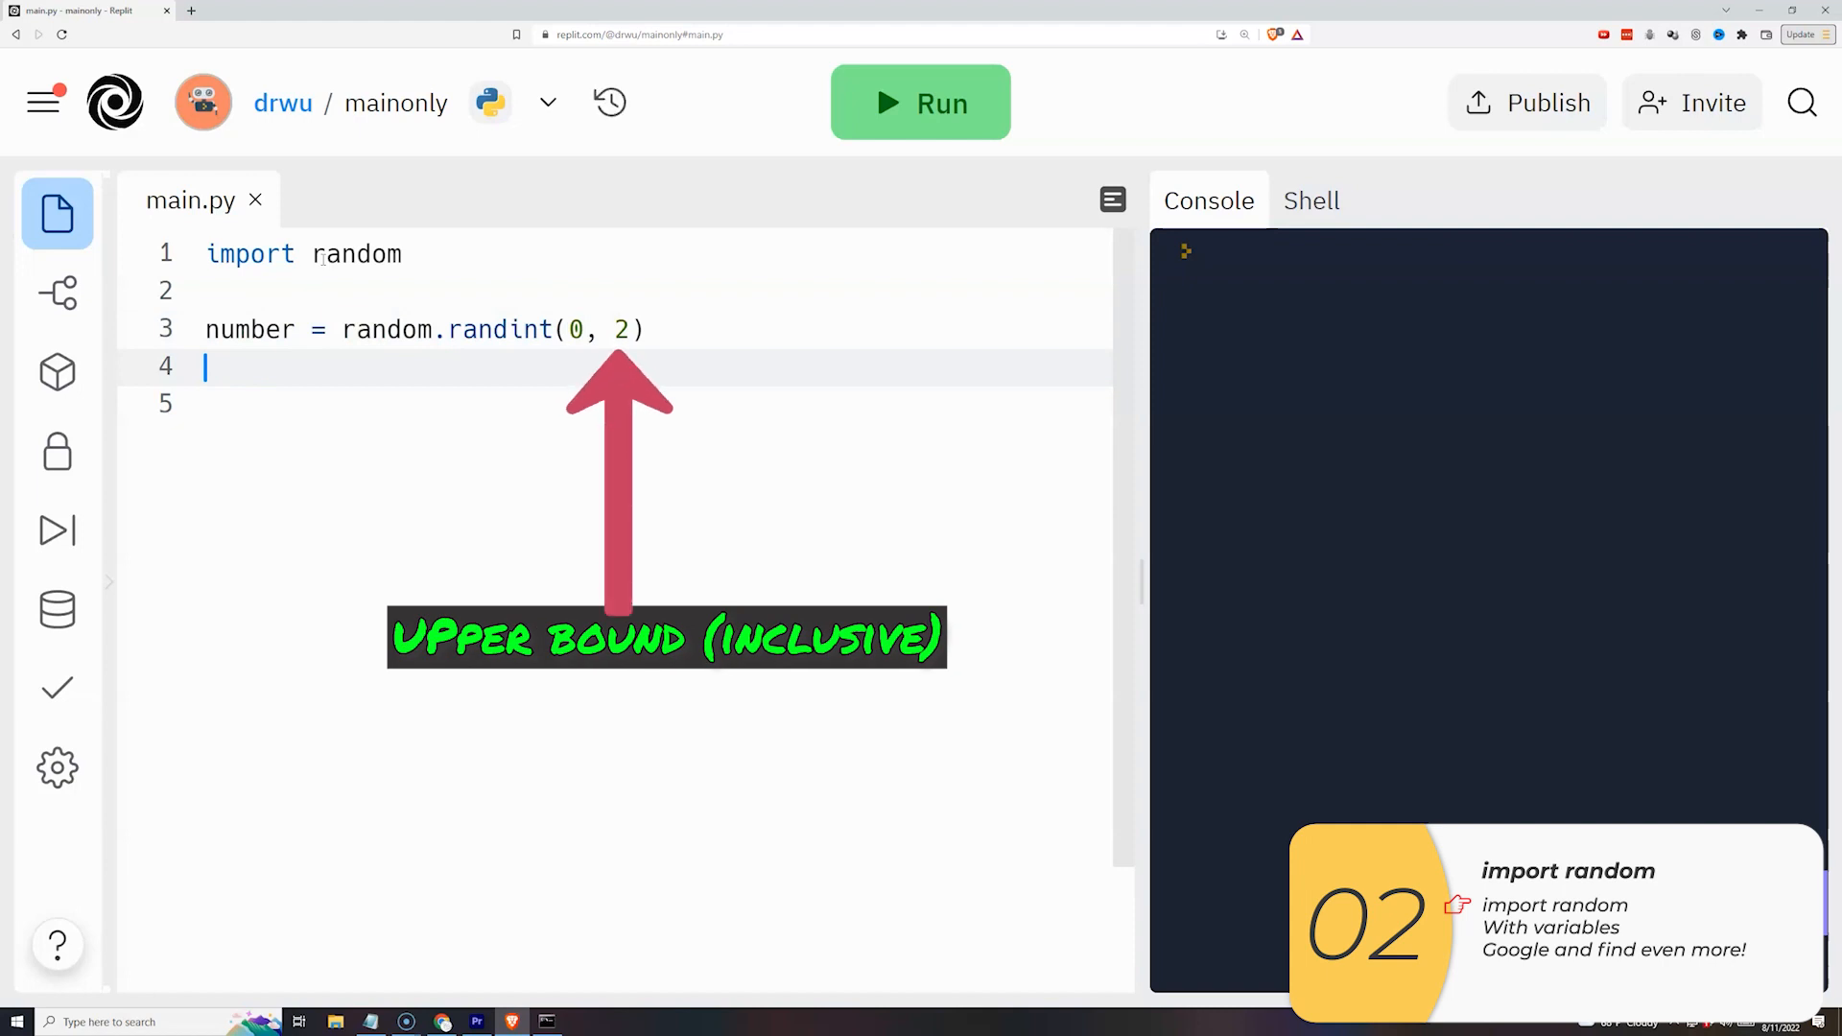
left_click(919, 102)
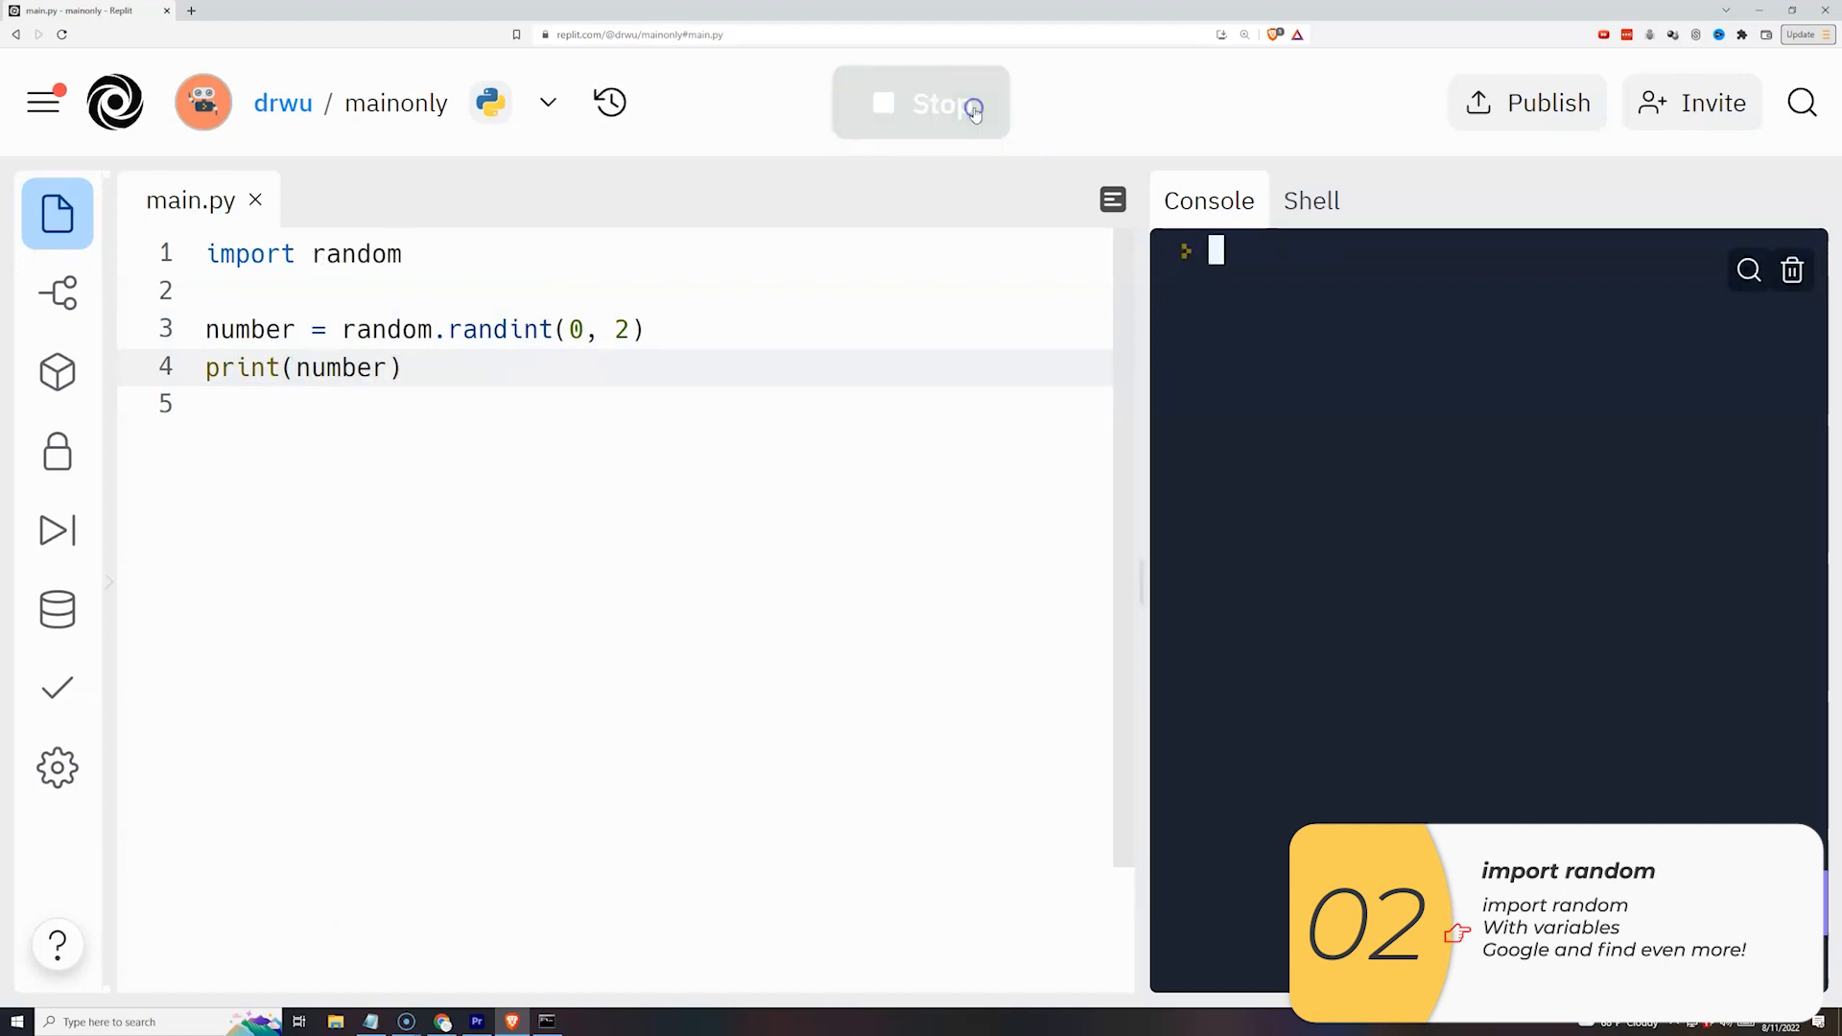
Define lower = 0 and upper = 2, pass them to randint, and rerun to print 2.
left_click(919, 104)
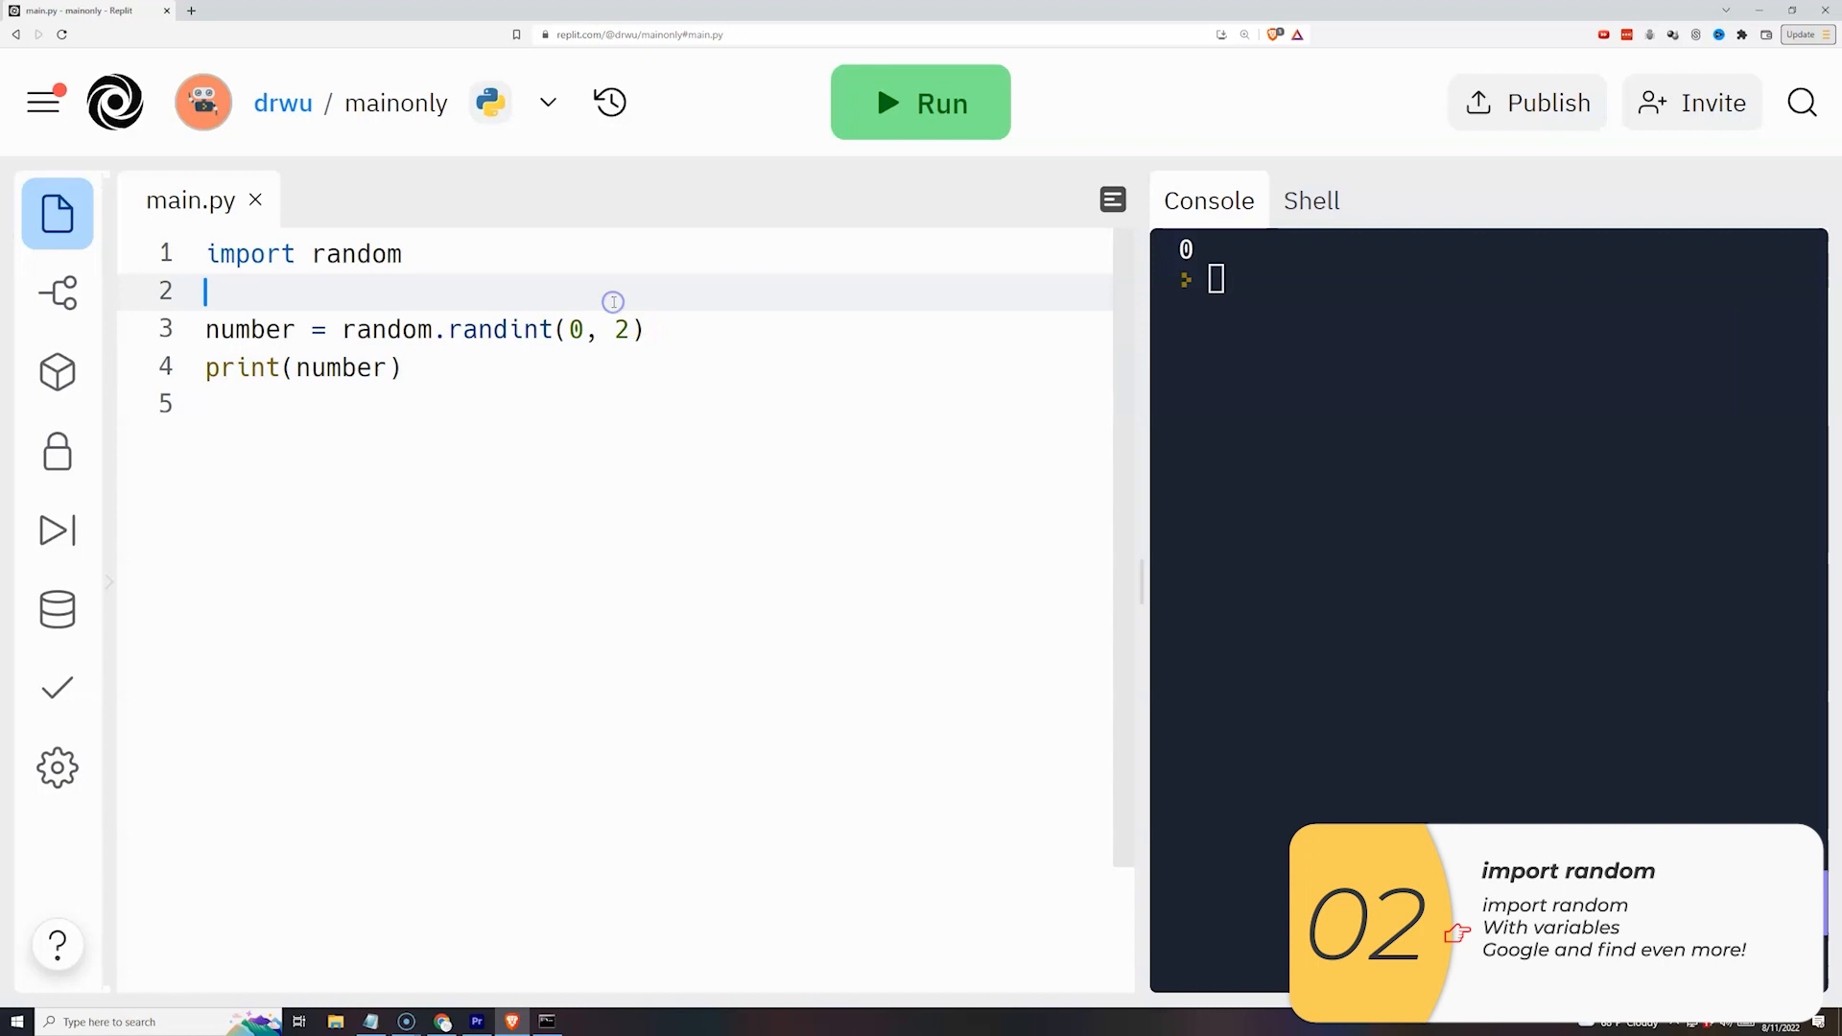
type("upper")
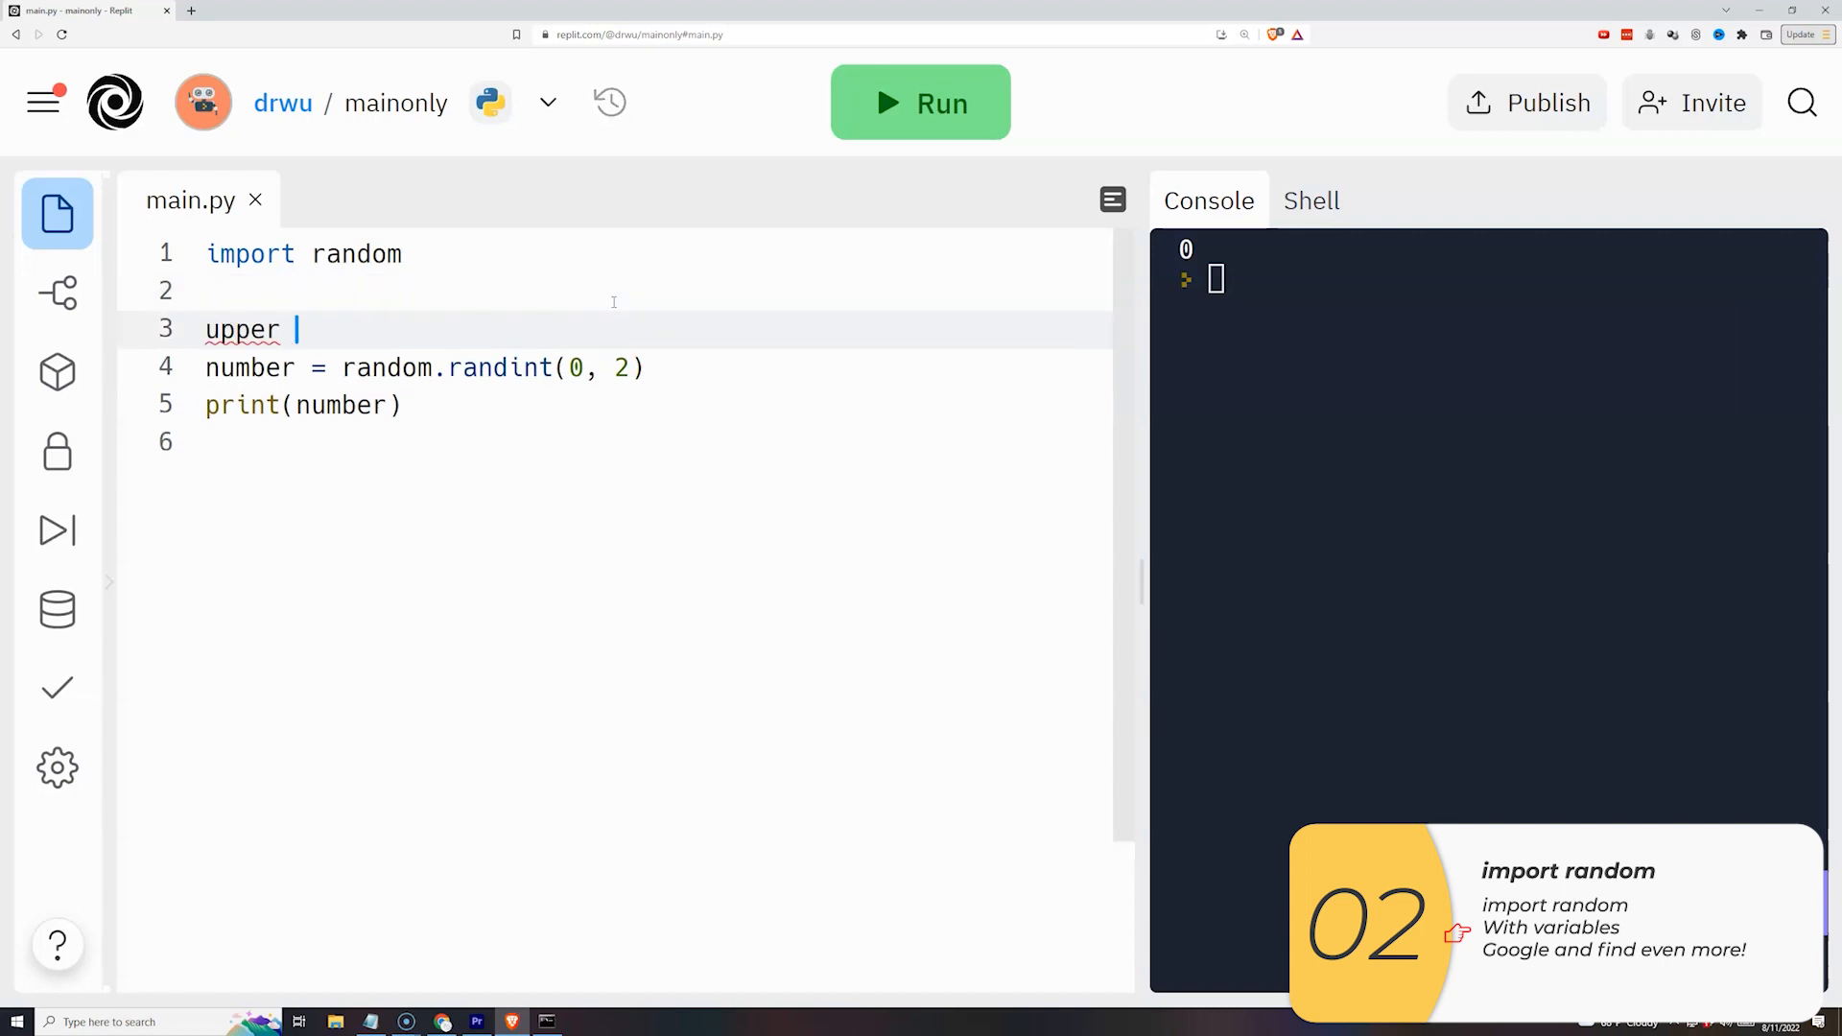
left_click(919, 104)
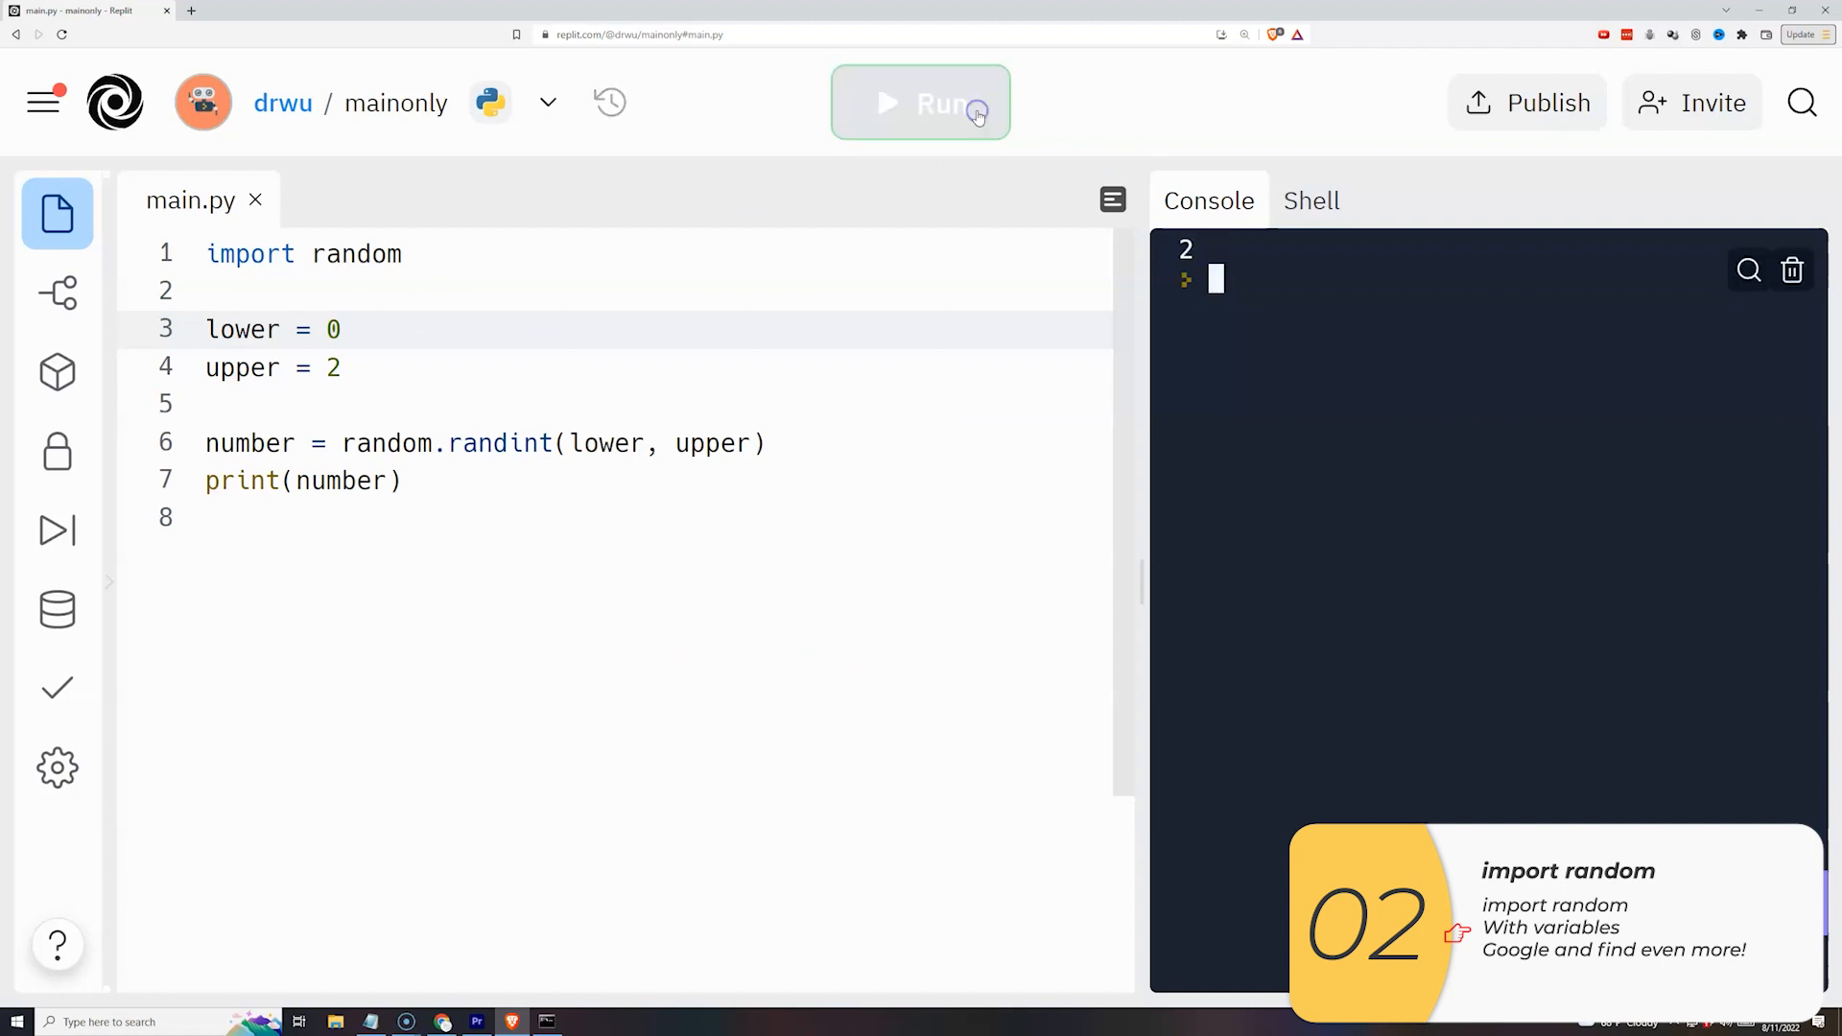
left_click(919, 104)
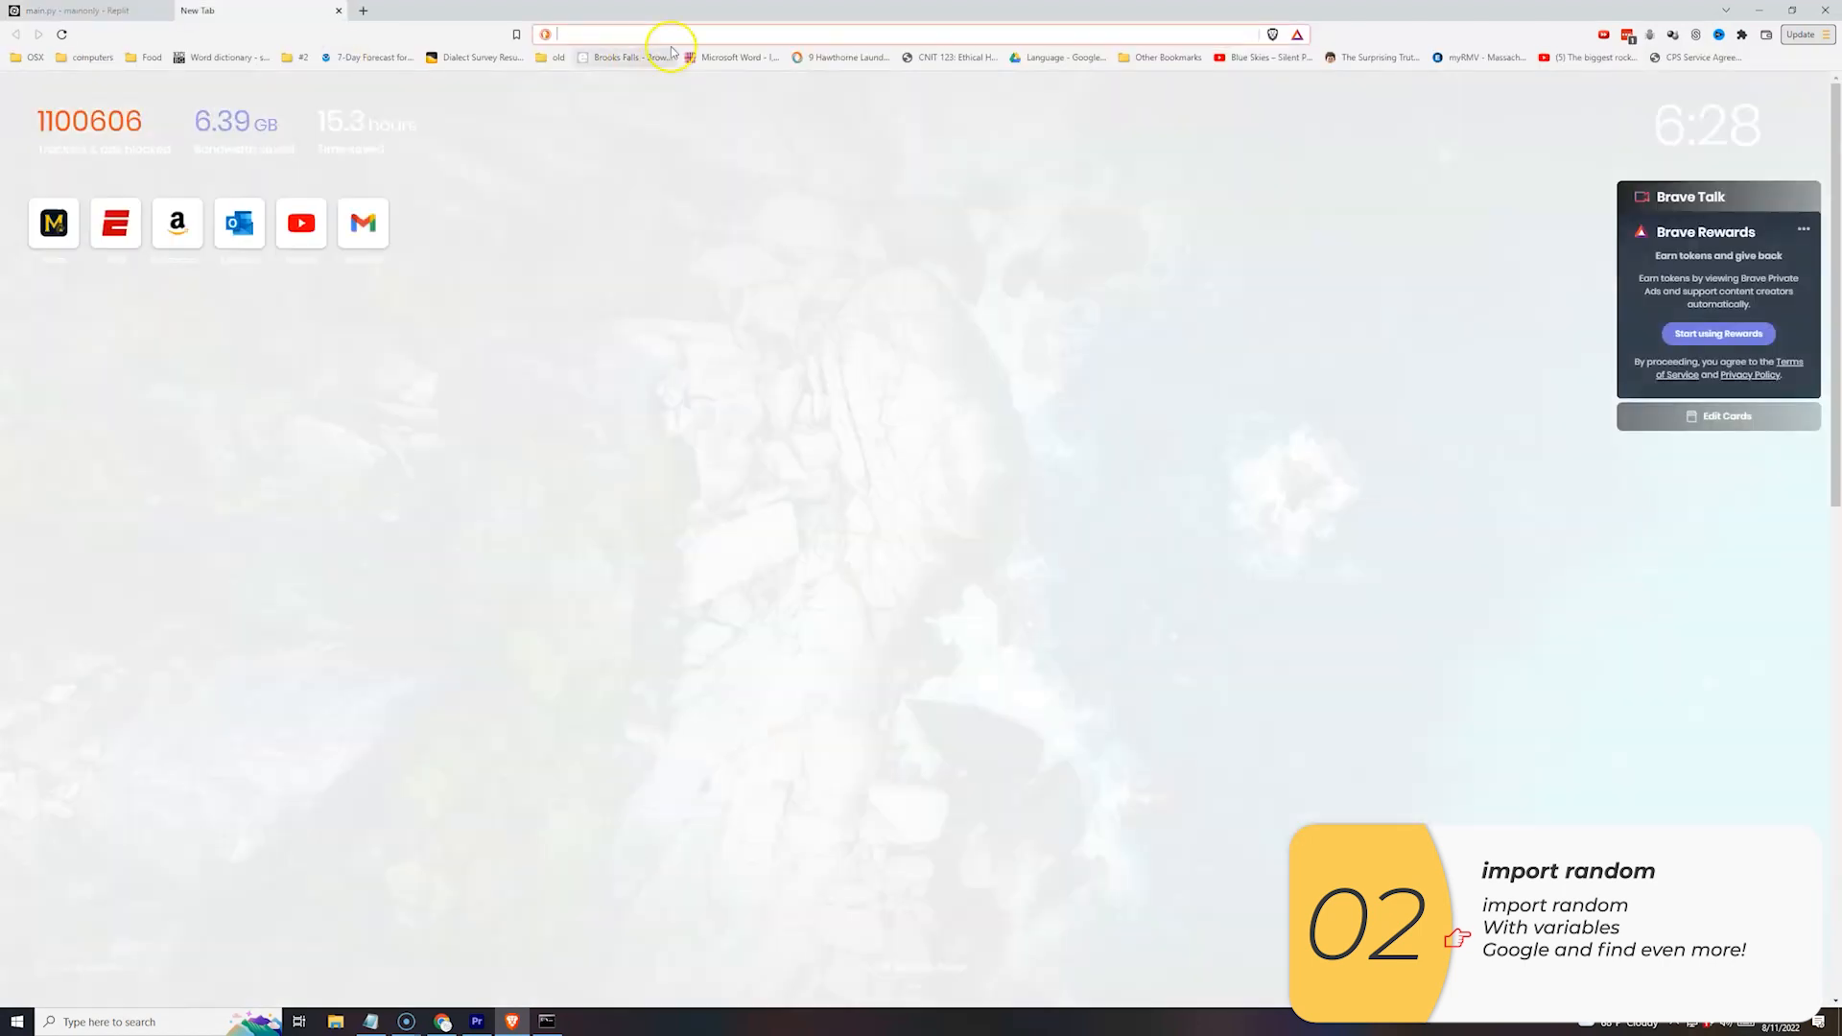
Search DuckDuckGo for 'python random' and open the docs.python.org random module page.
type("python random")
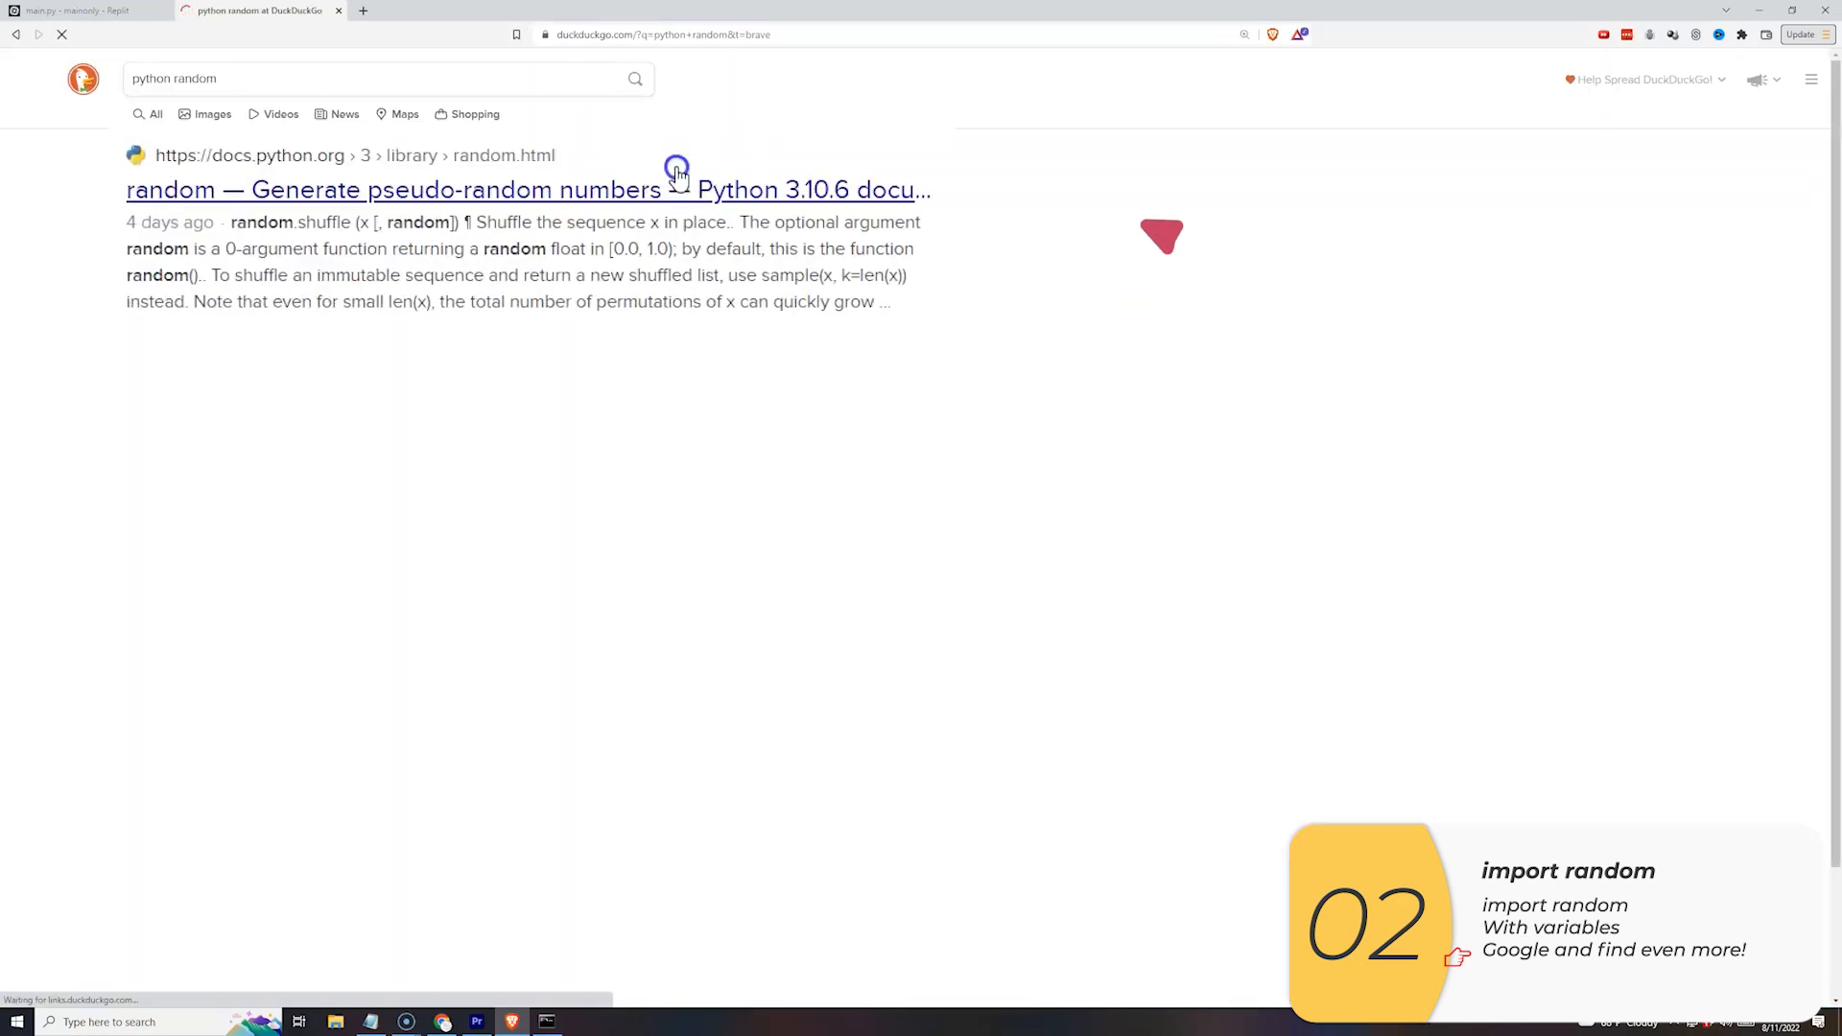
left_click(91, 12)
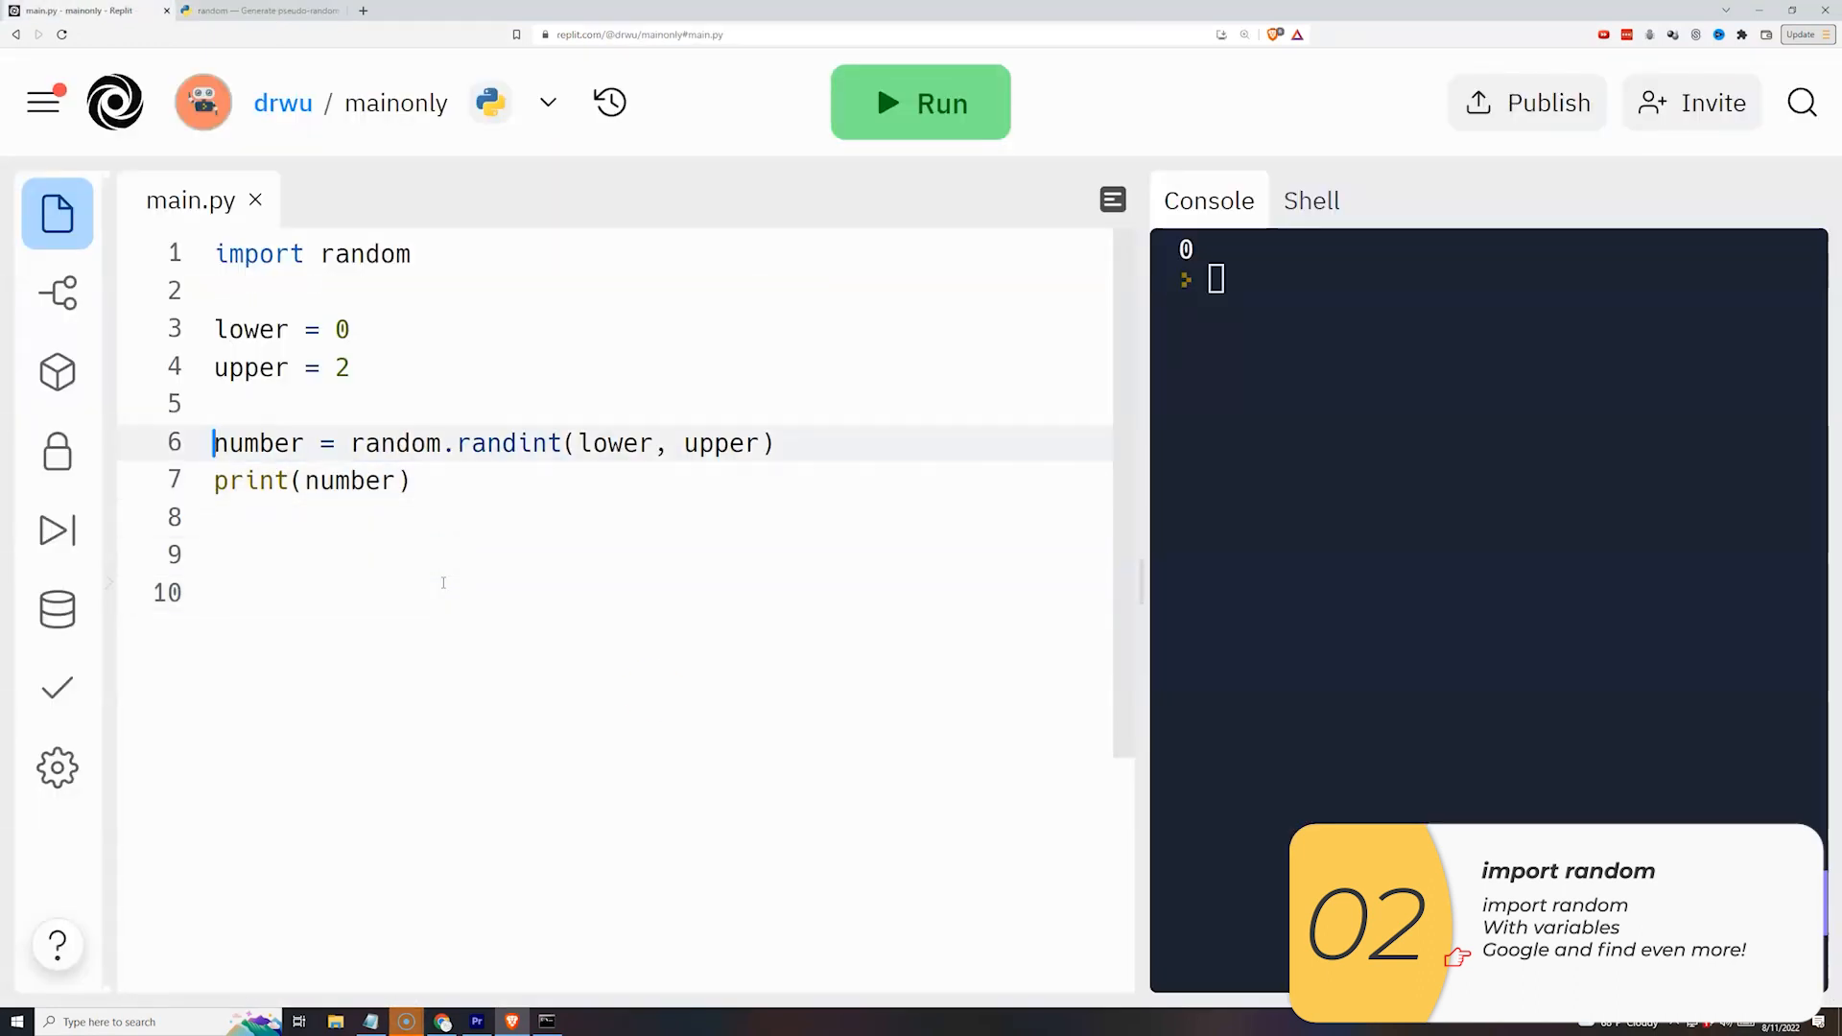
Store random.random() in number, print it, and run the script once.
type("n")
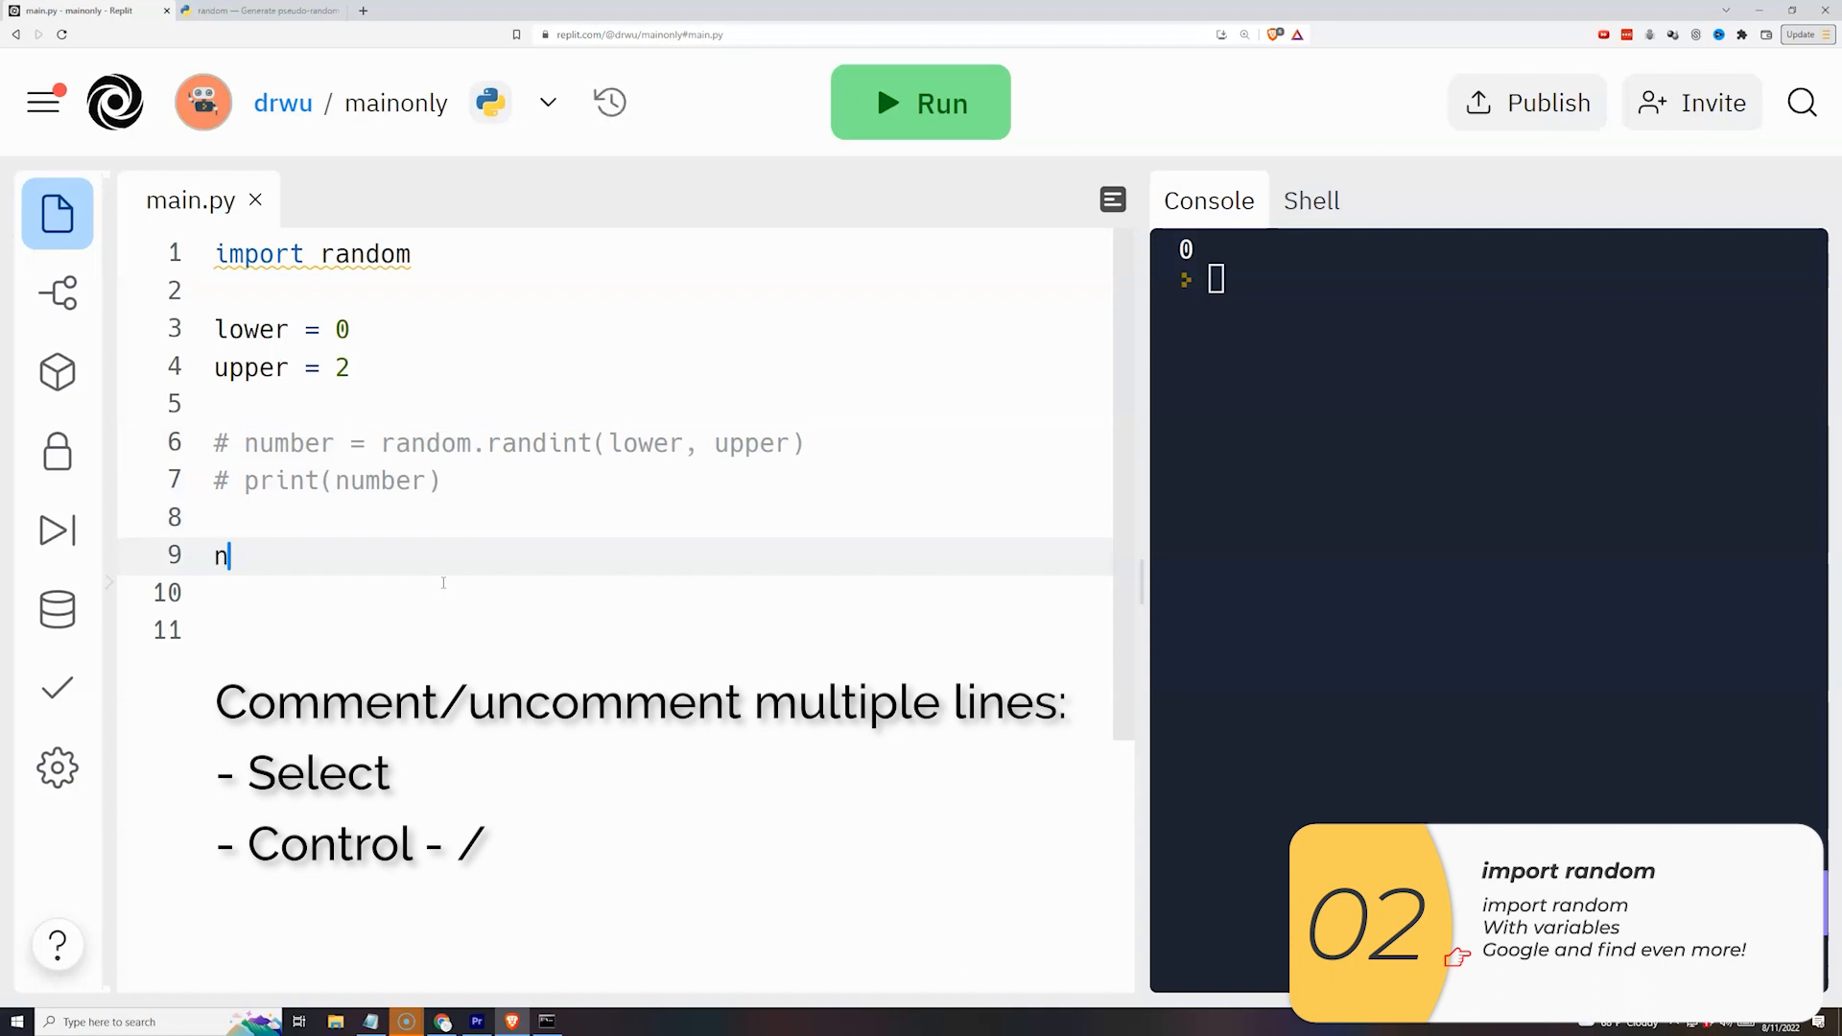
type("umber = random.random(")
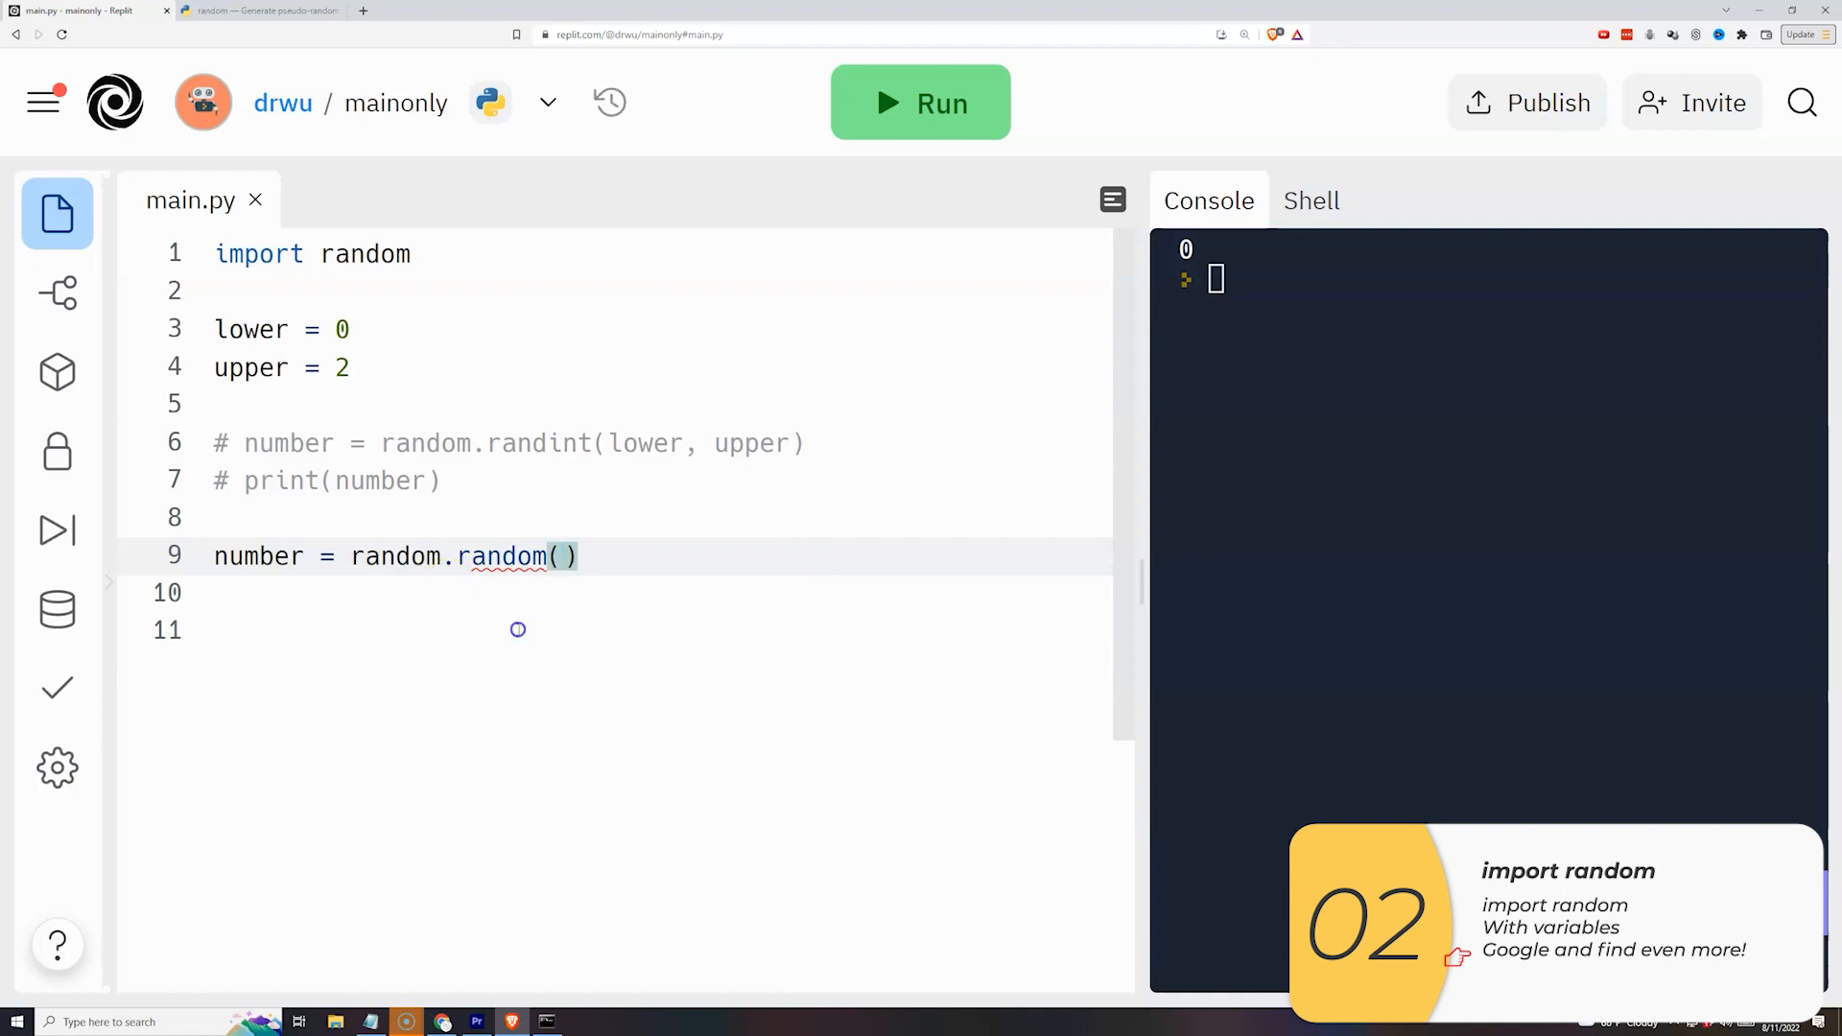
type("print")
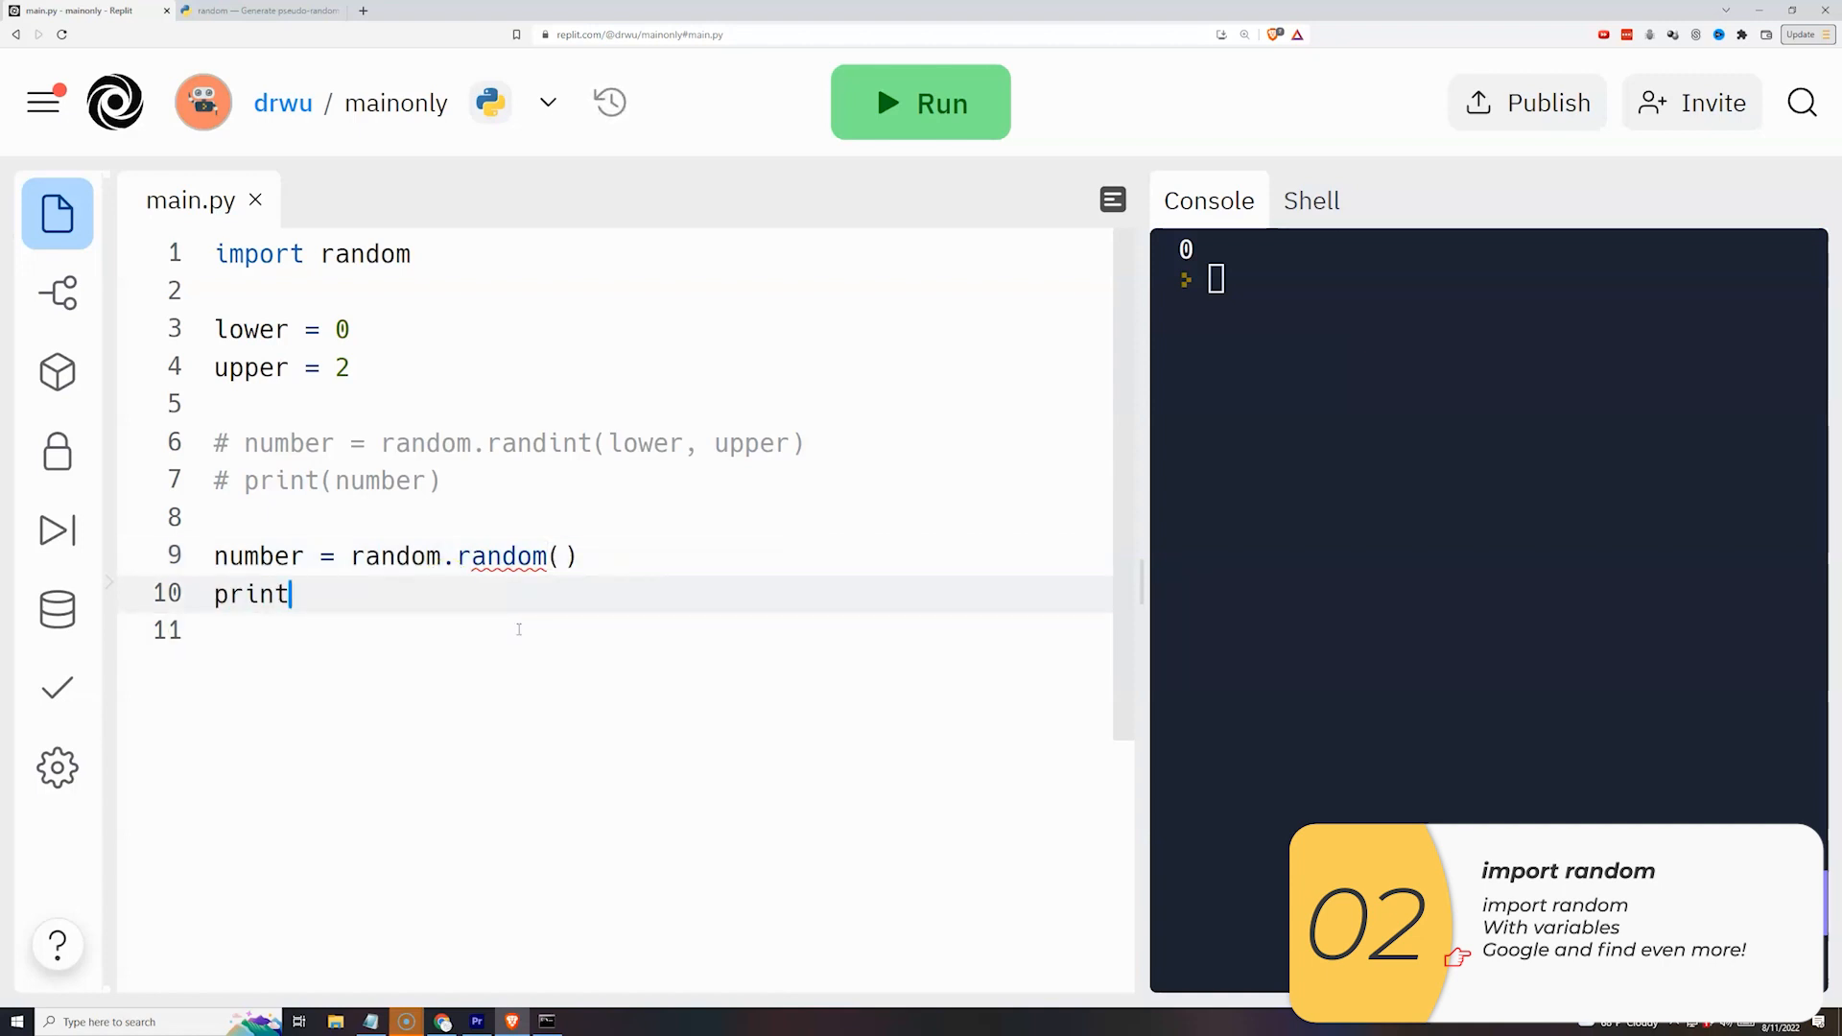
left_click(919, 103)
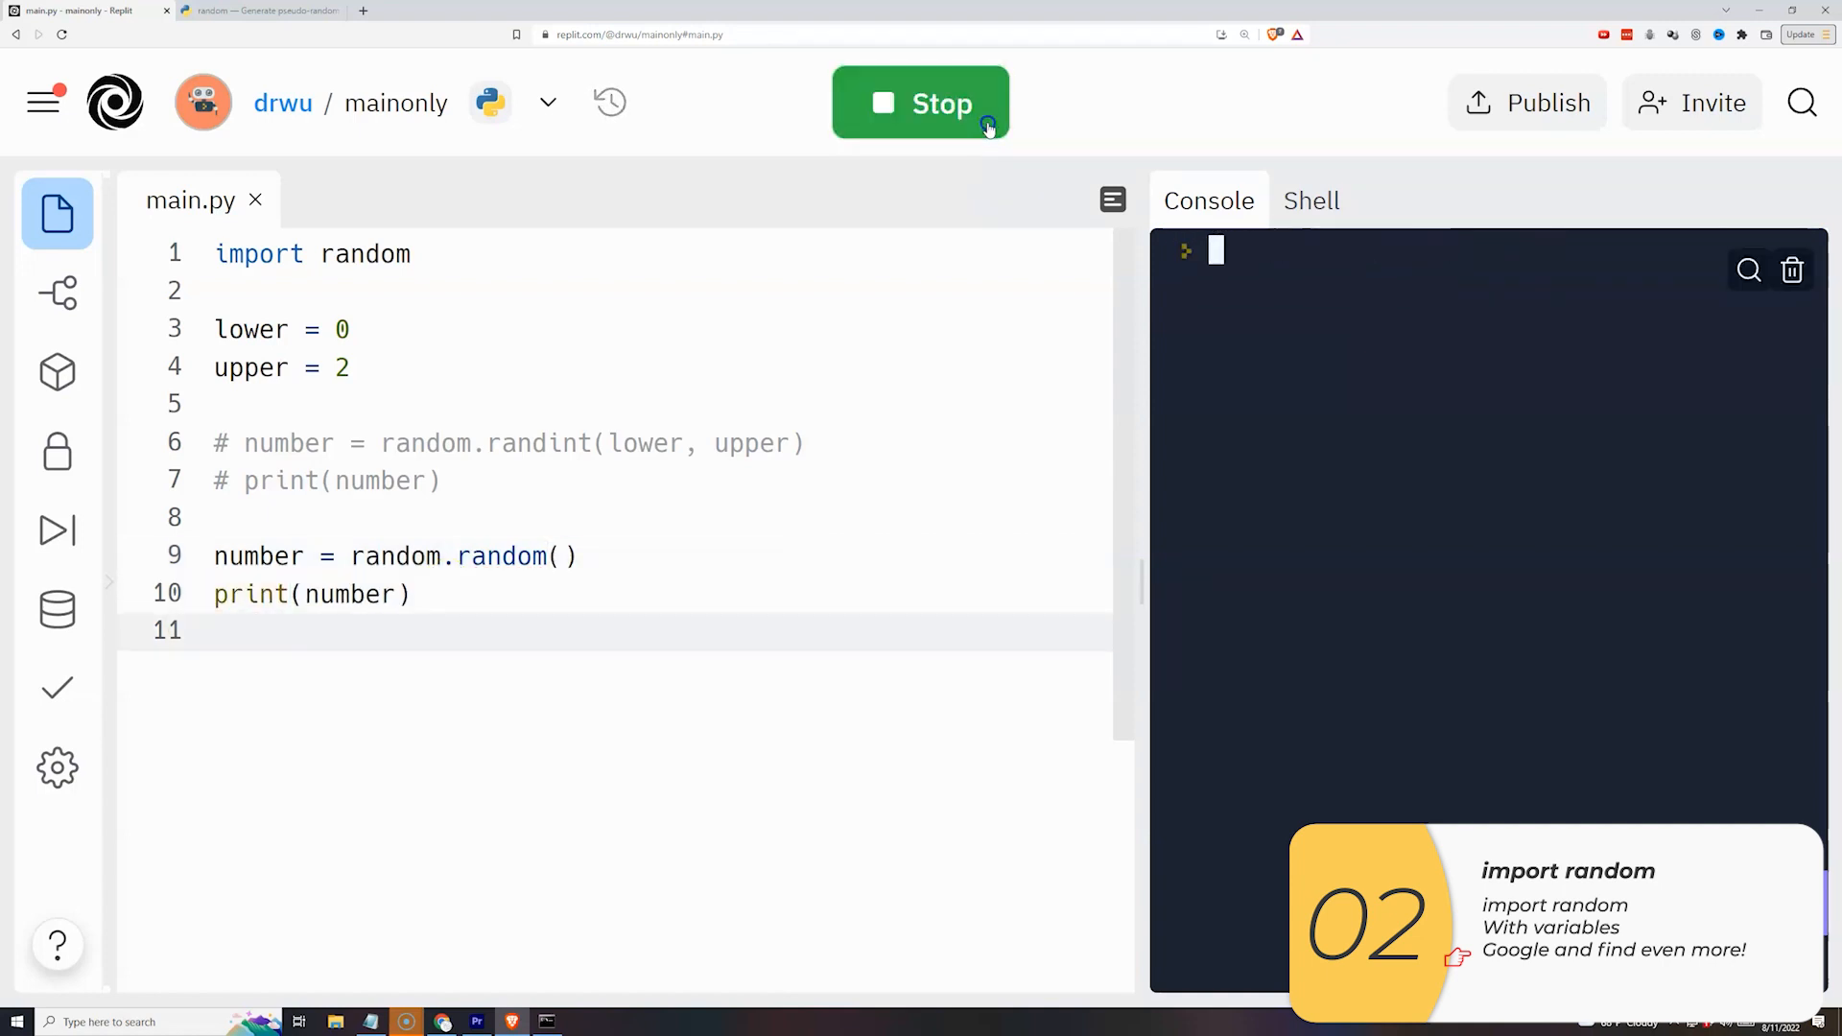
Rerun several times for new random decimals, then run the randint(0, 2) version.
left_click(922, 104)
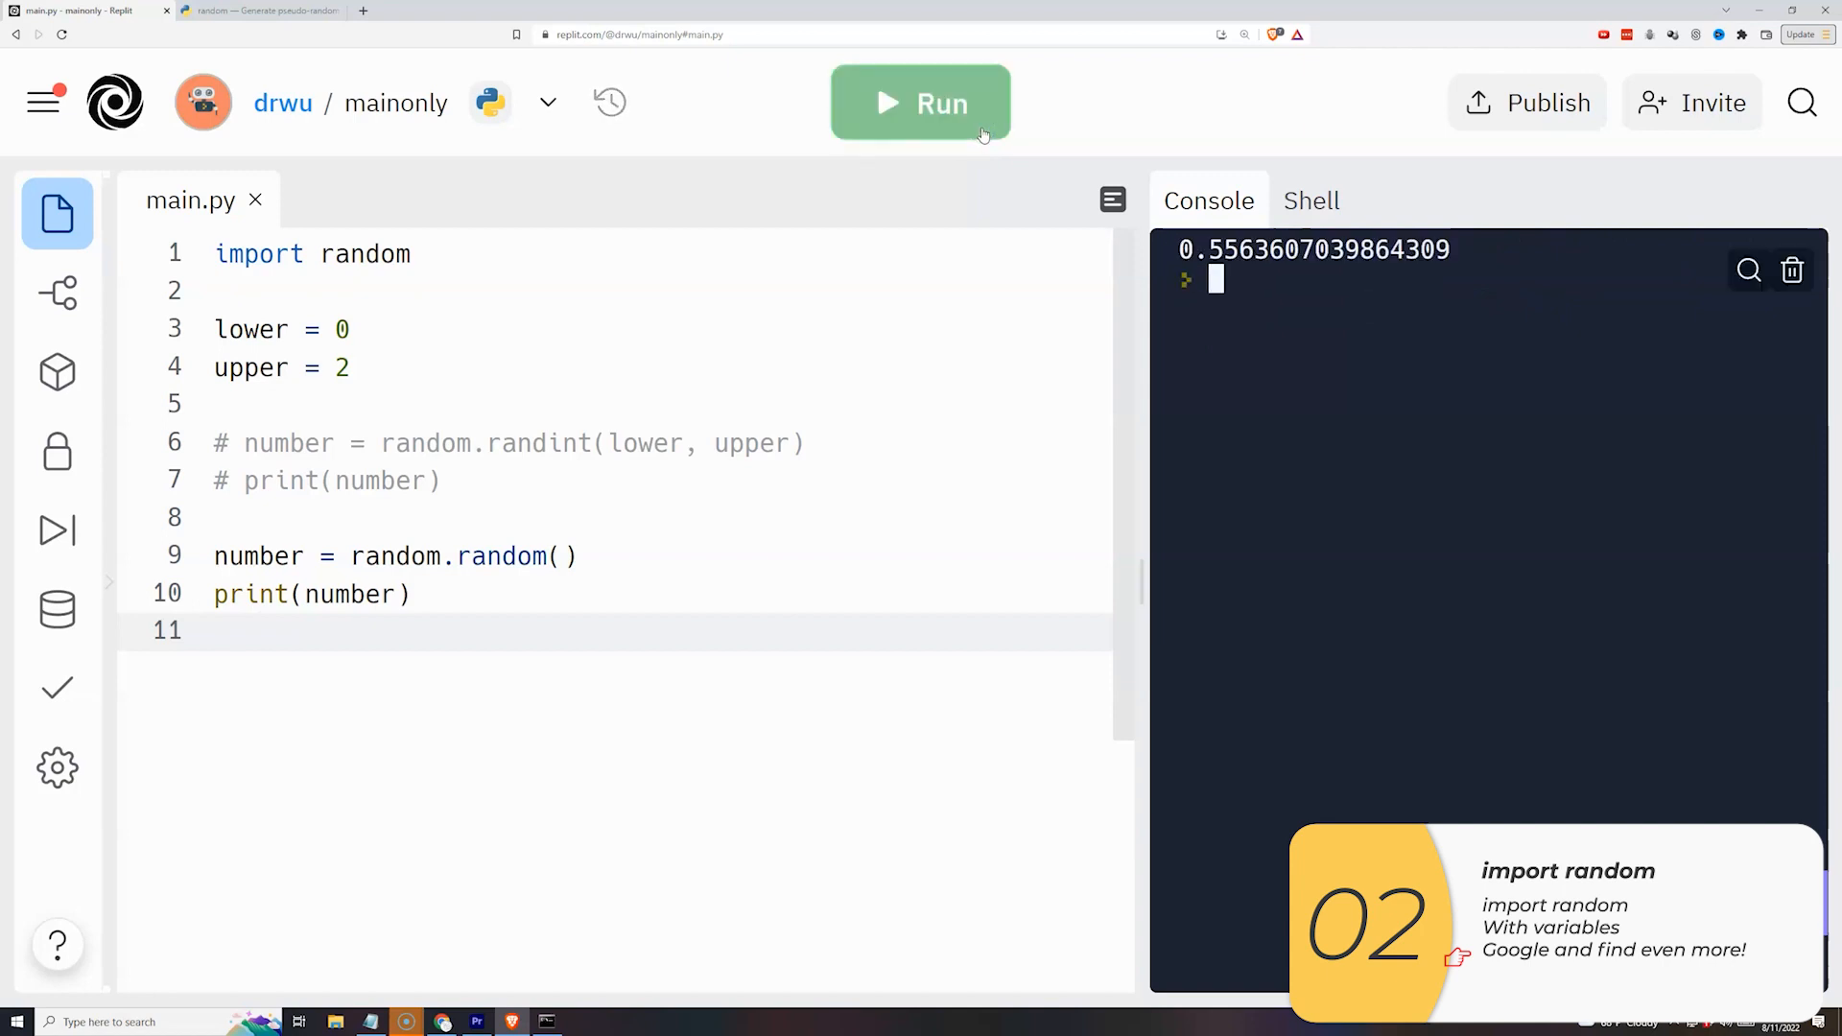
left_click(919, 104)
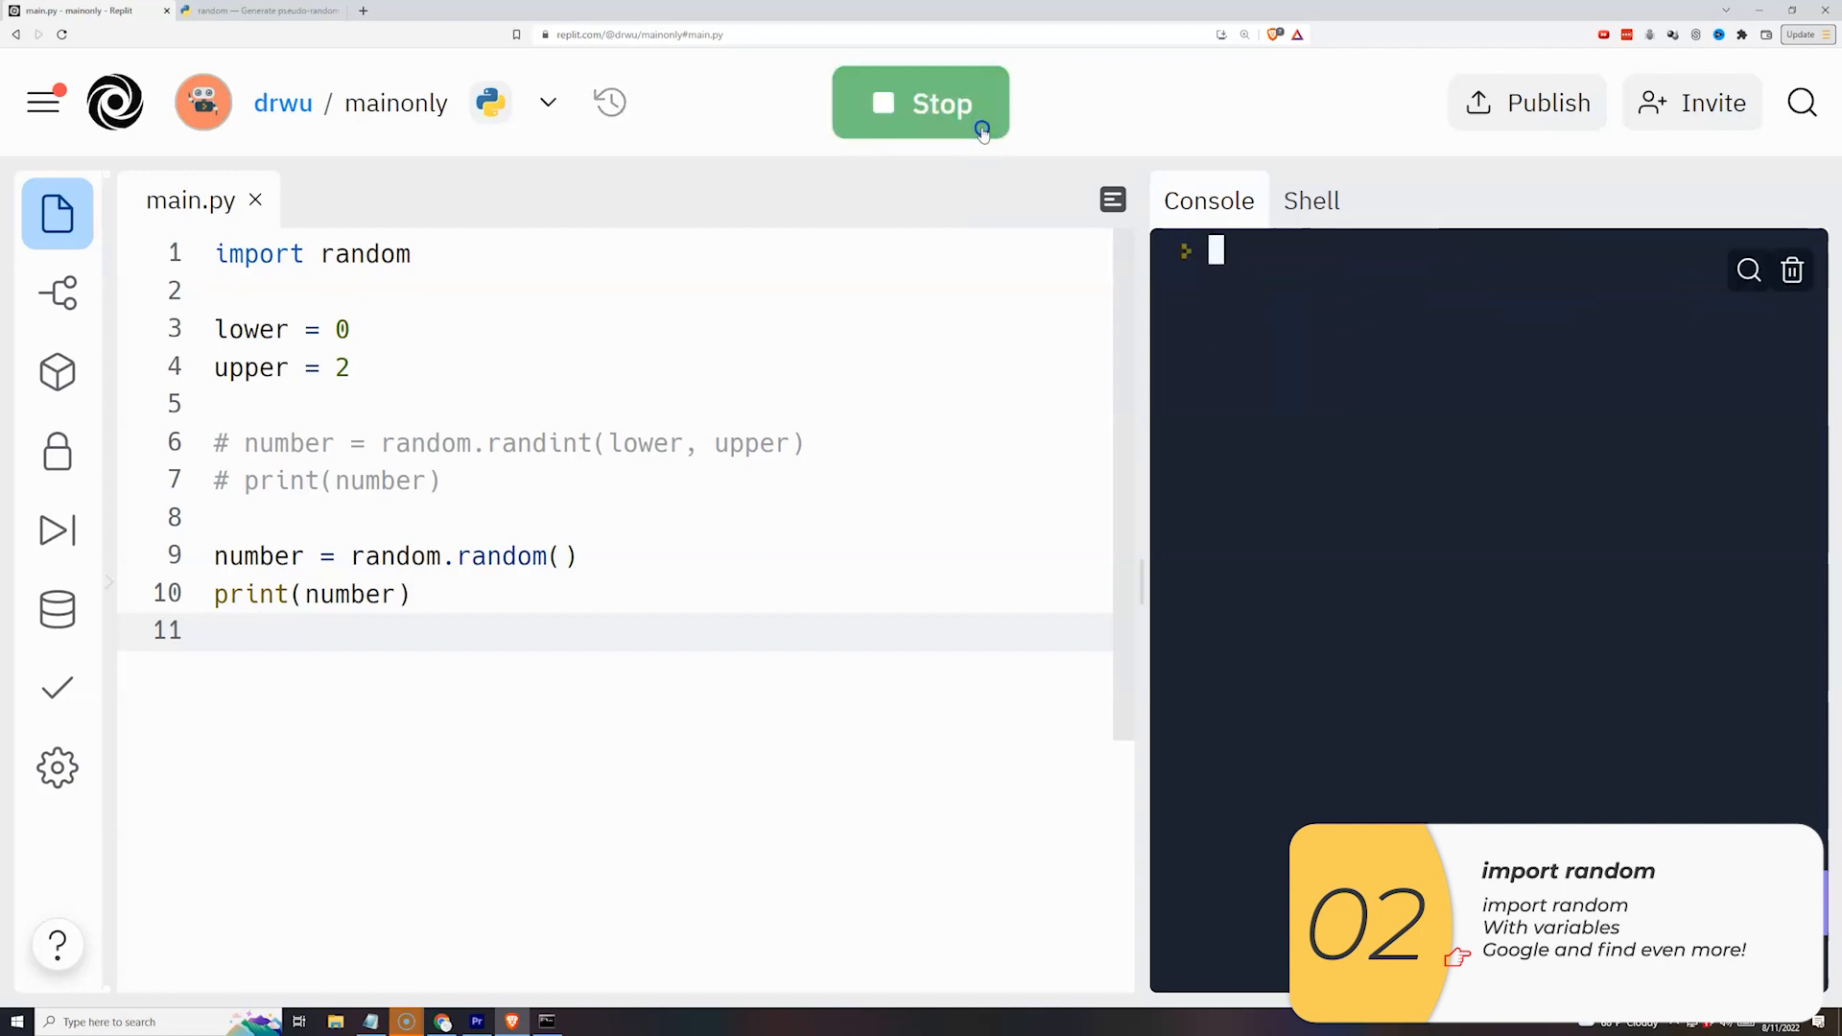
left_click(921, 103)
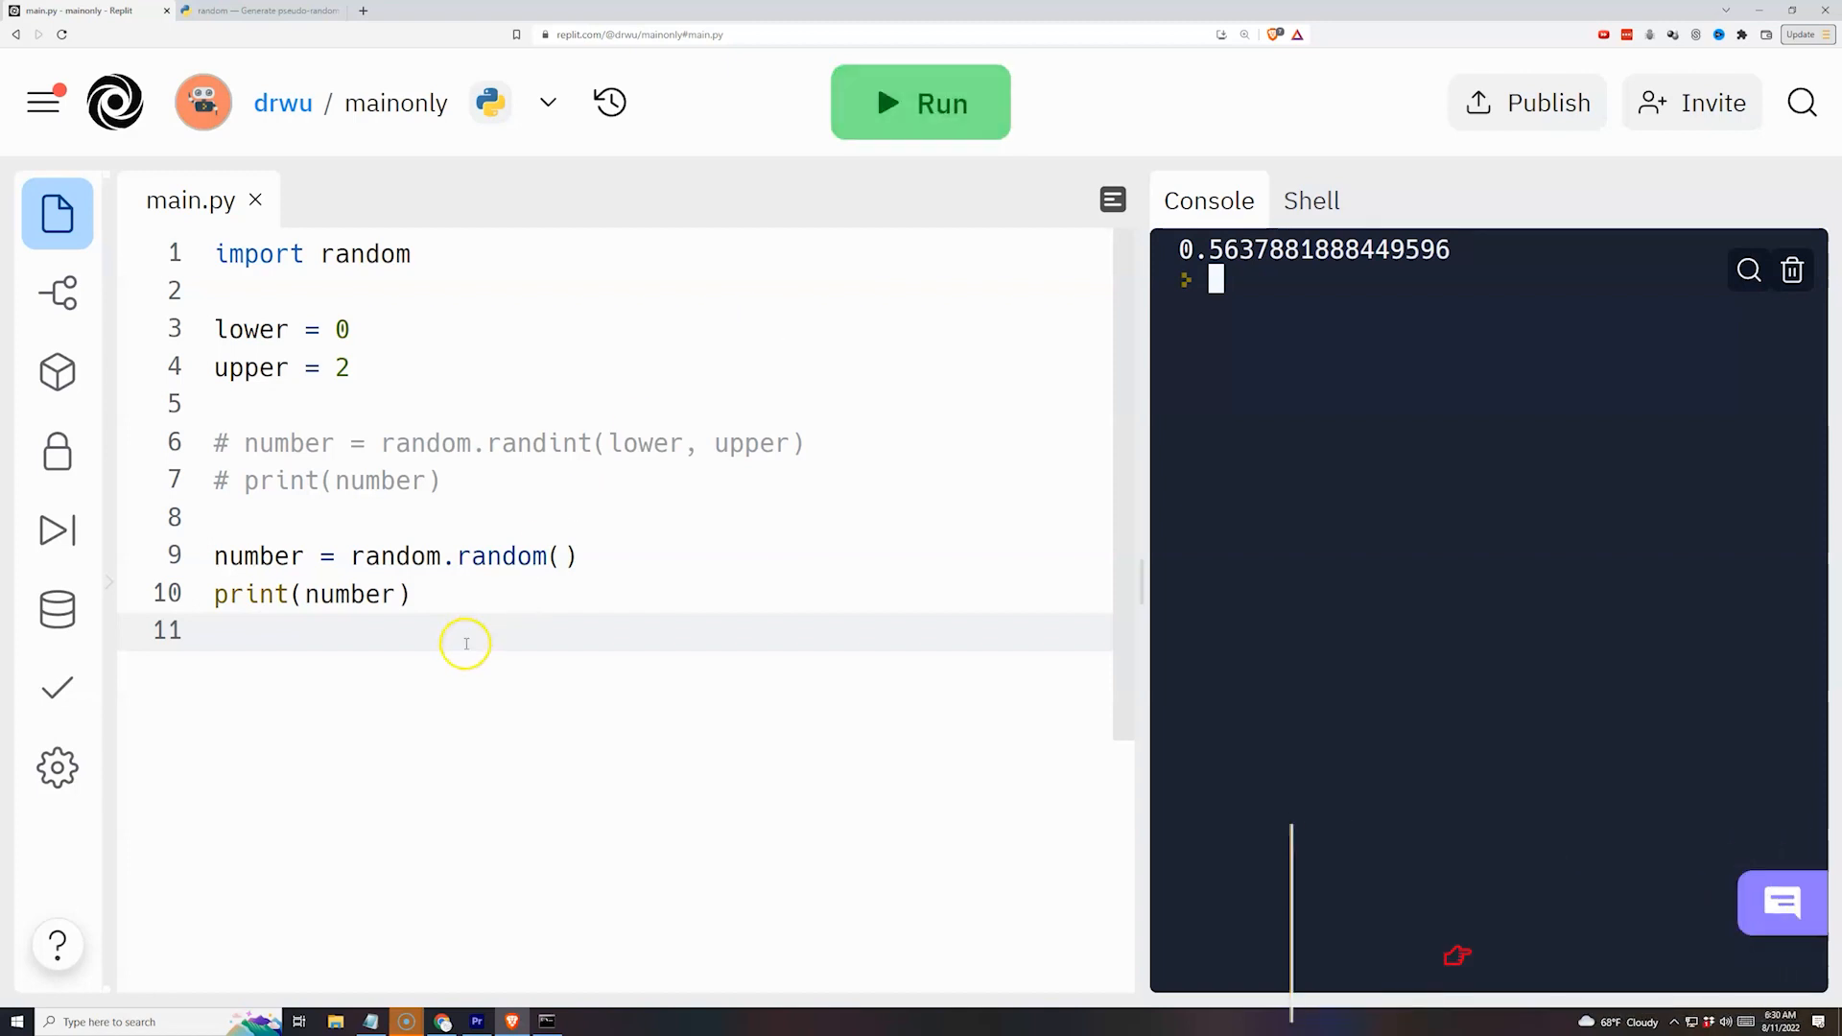
left_click(919, 101)
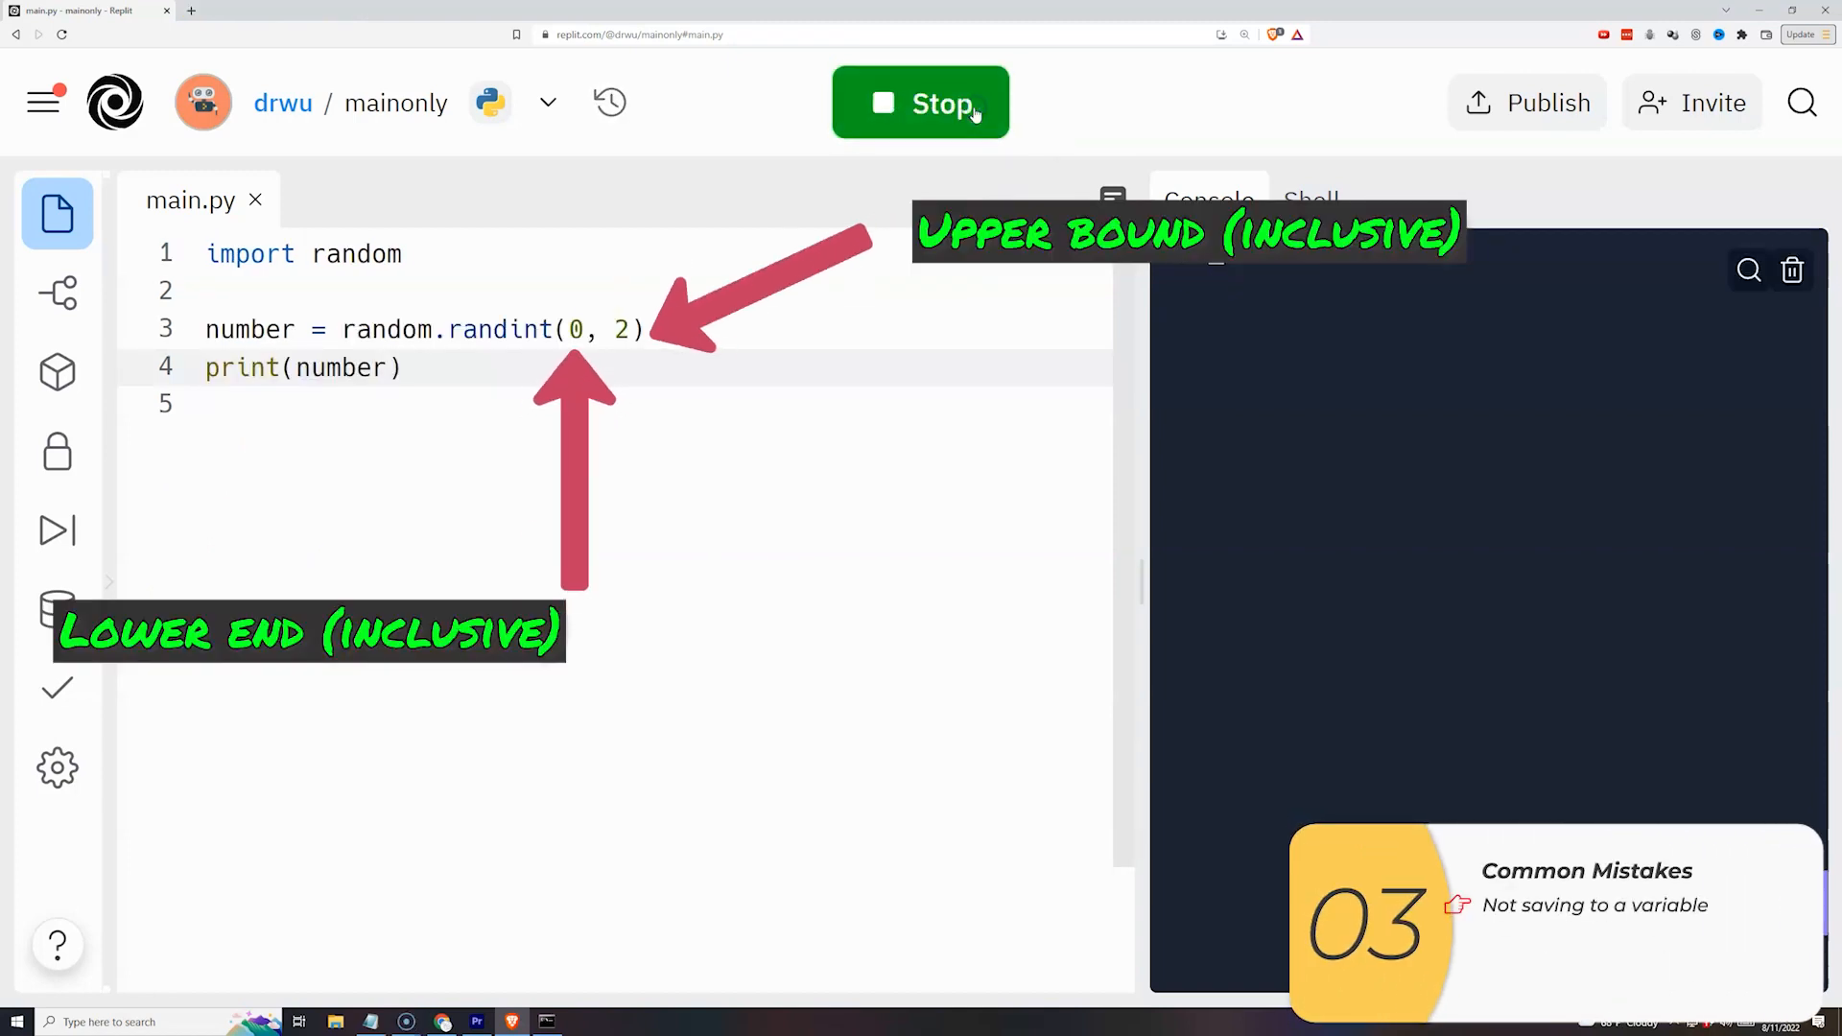
Run the randint program once more before heading to the Autograder welcome page.
left_click(919, 103)
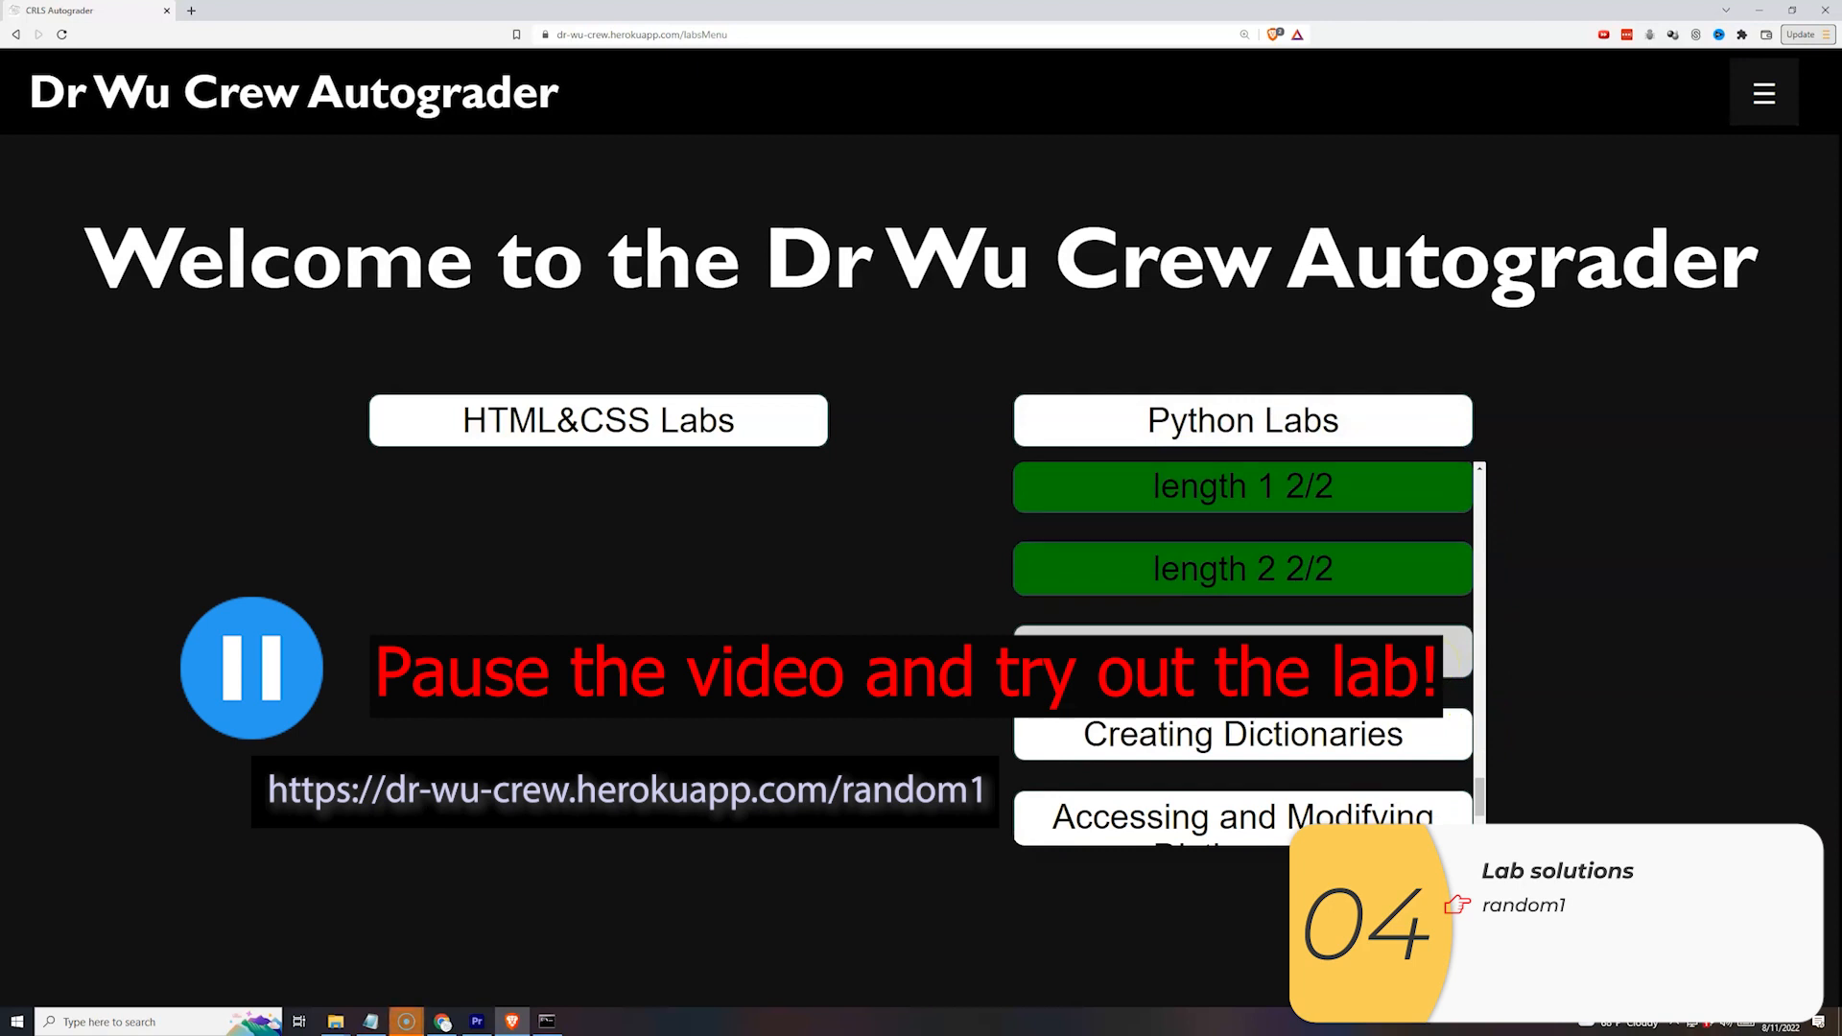
Open the random 1 Python lab and scroll to its example code for printing 0 to 8.
left_click(623, 789)
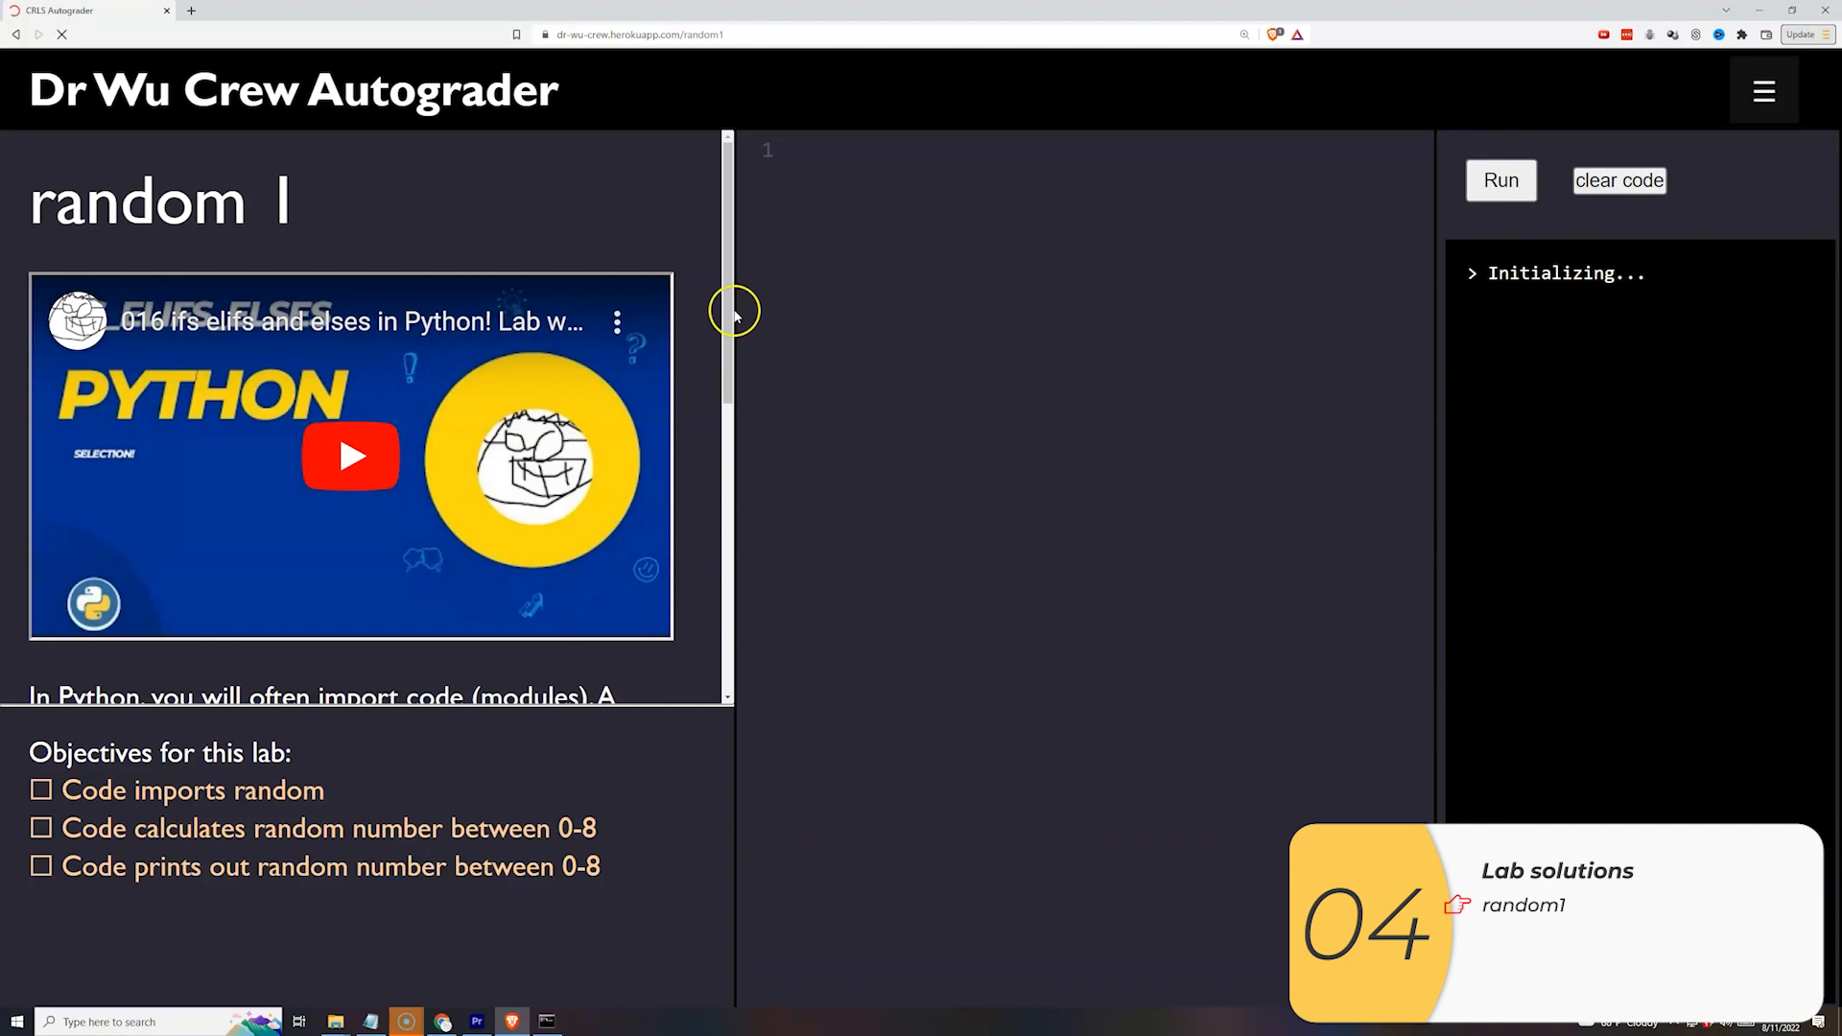
scroll("down", 3)
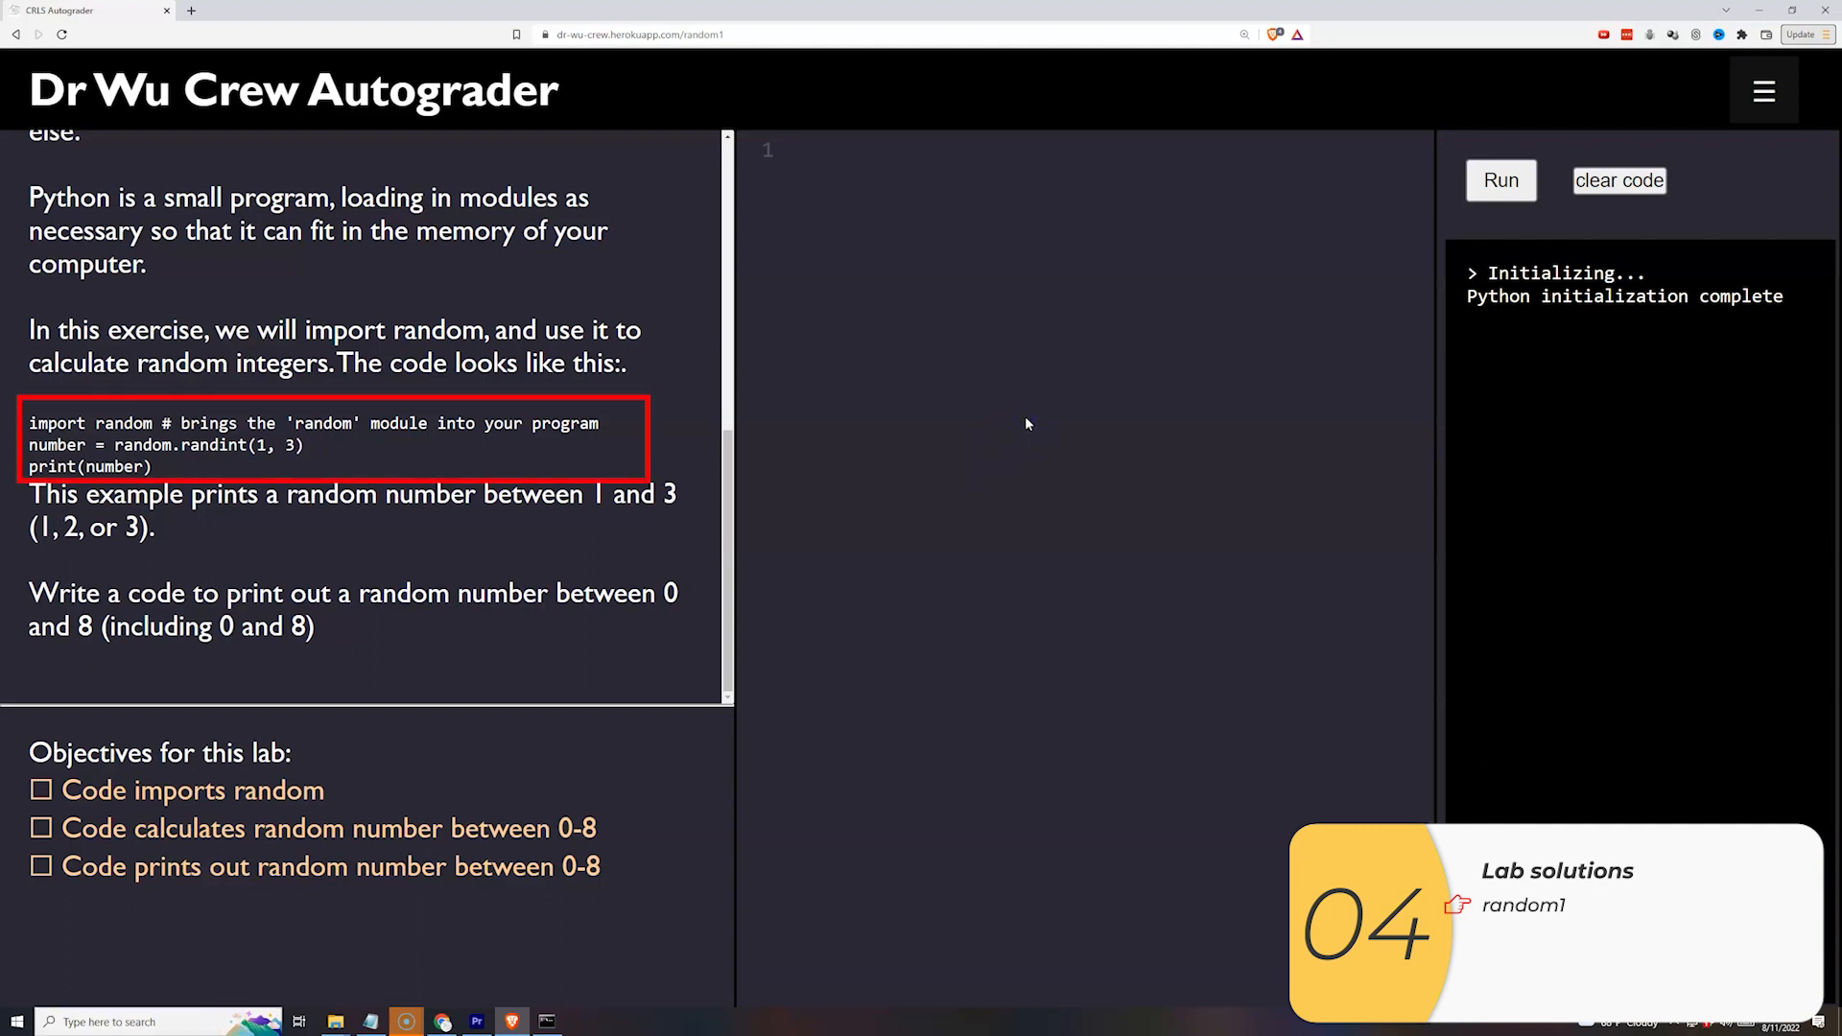
Enter the three lines import random, number = random.randint(0, 8), print(number) in the lab editor.
type("import random")
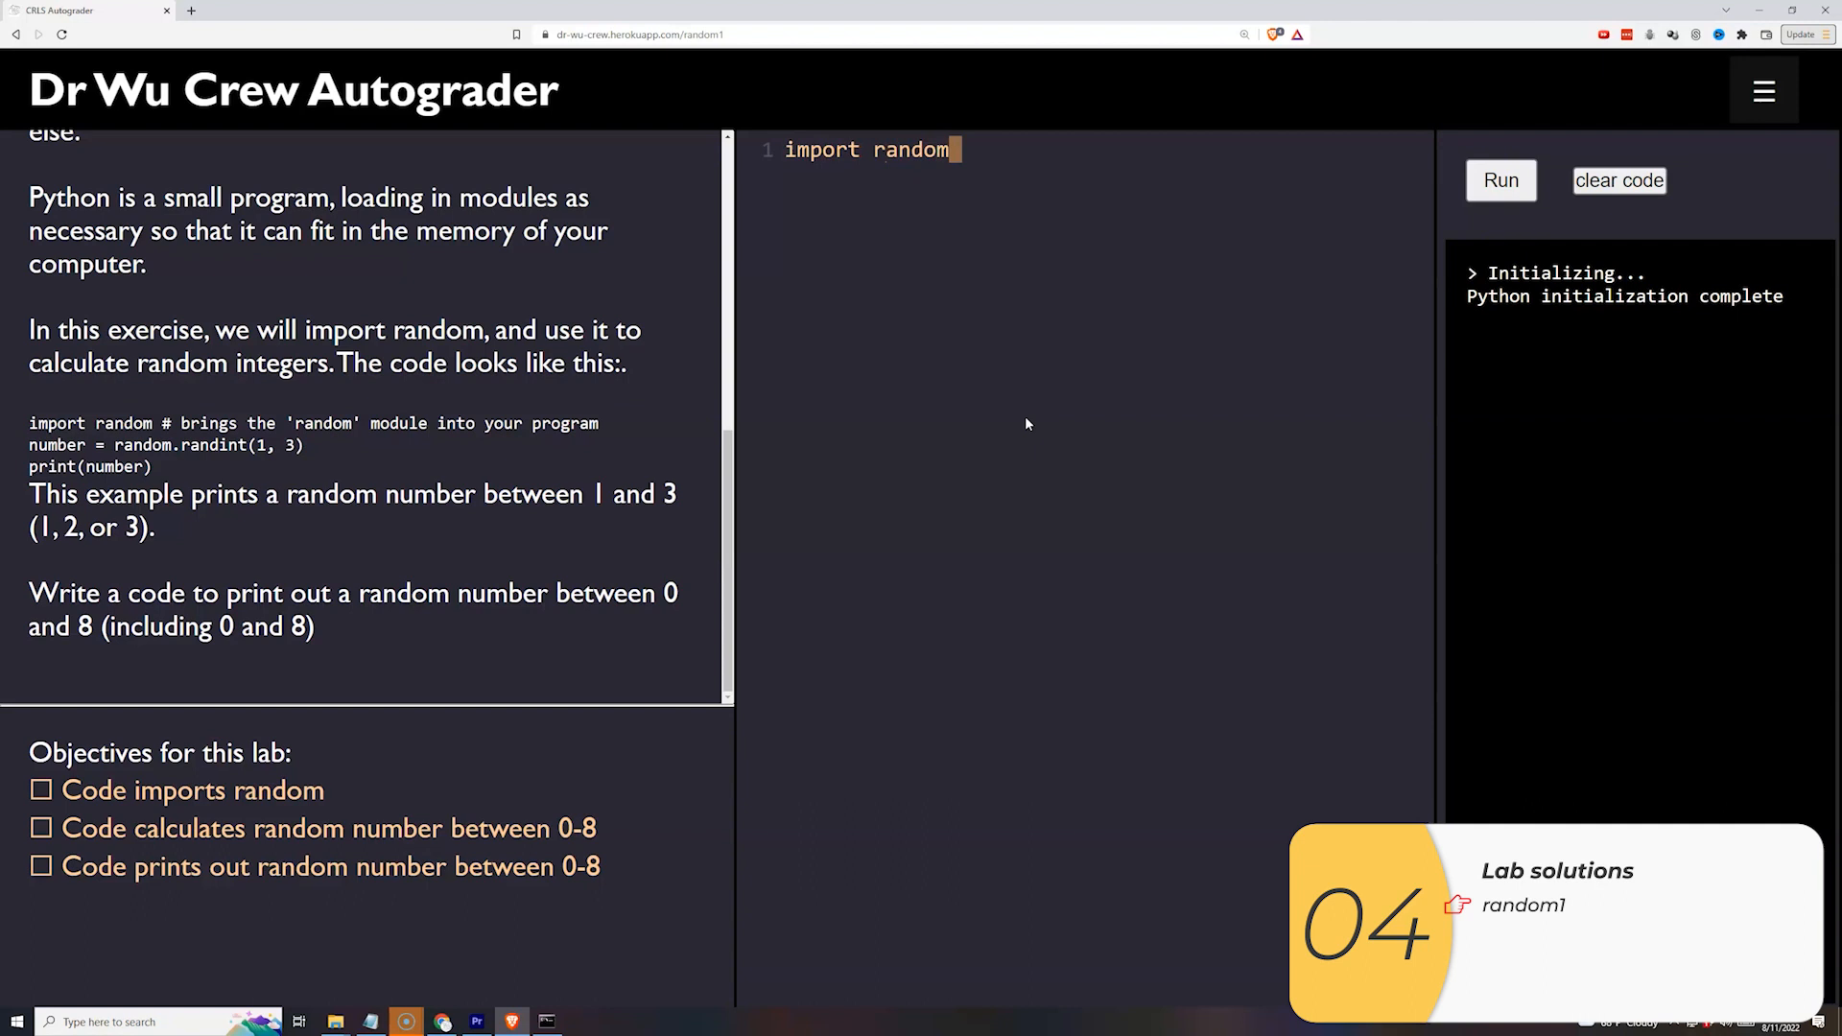
key("enter")
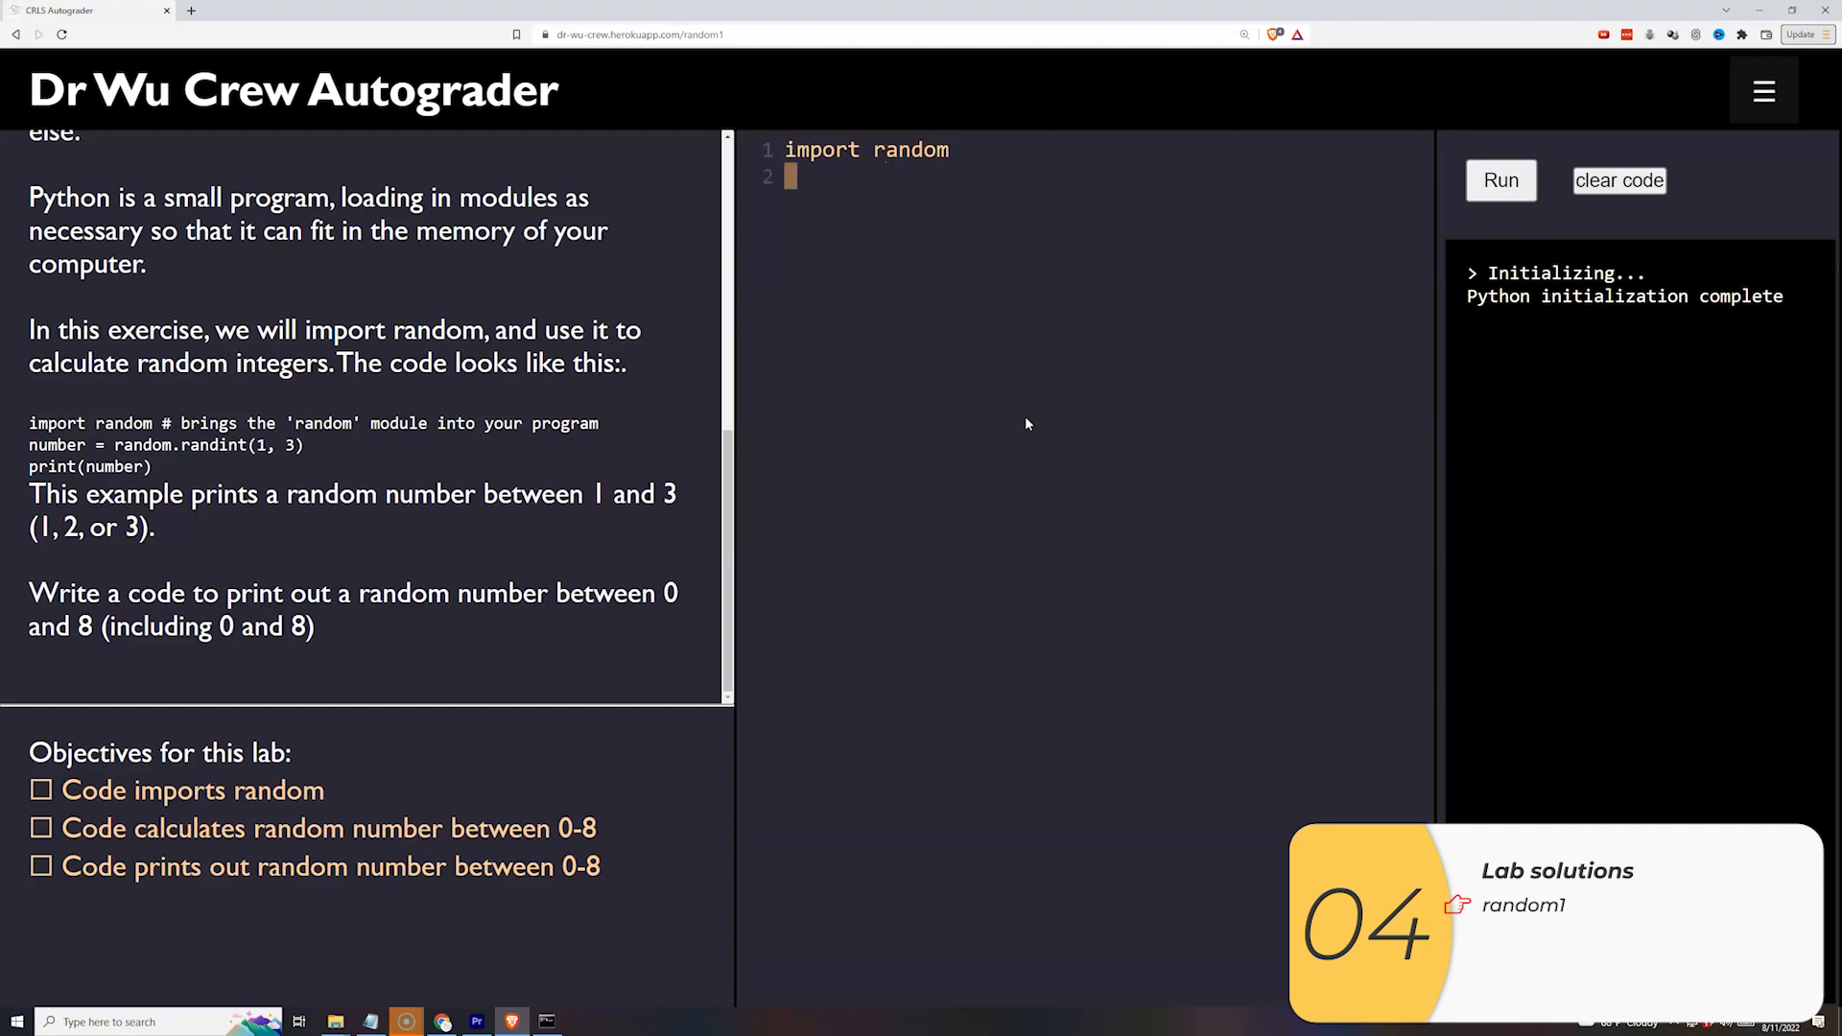
type("number = random.")
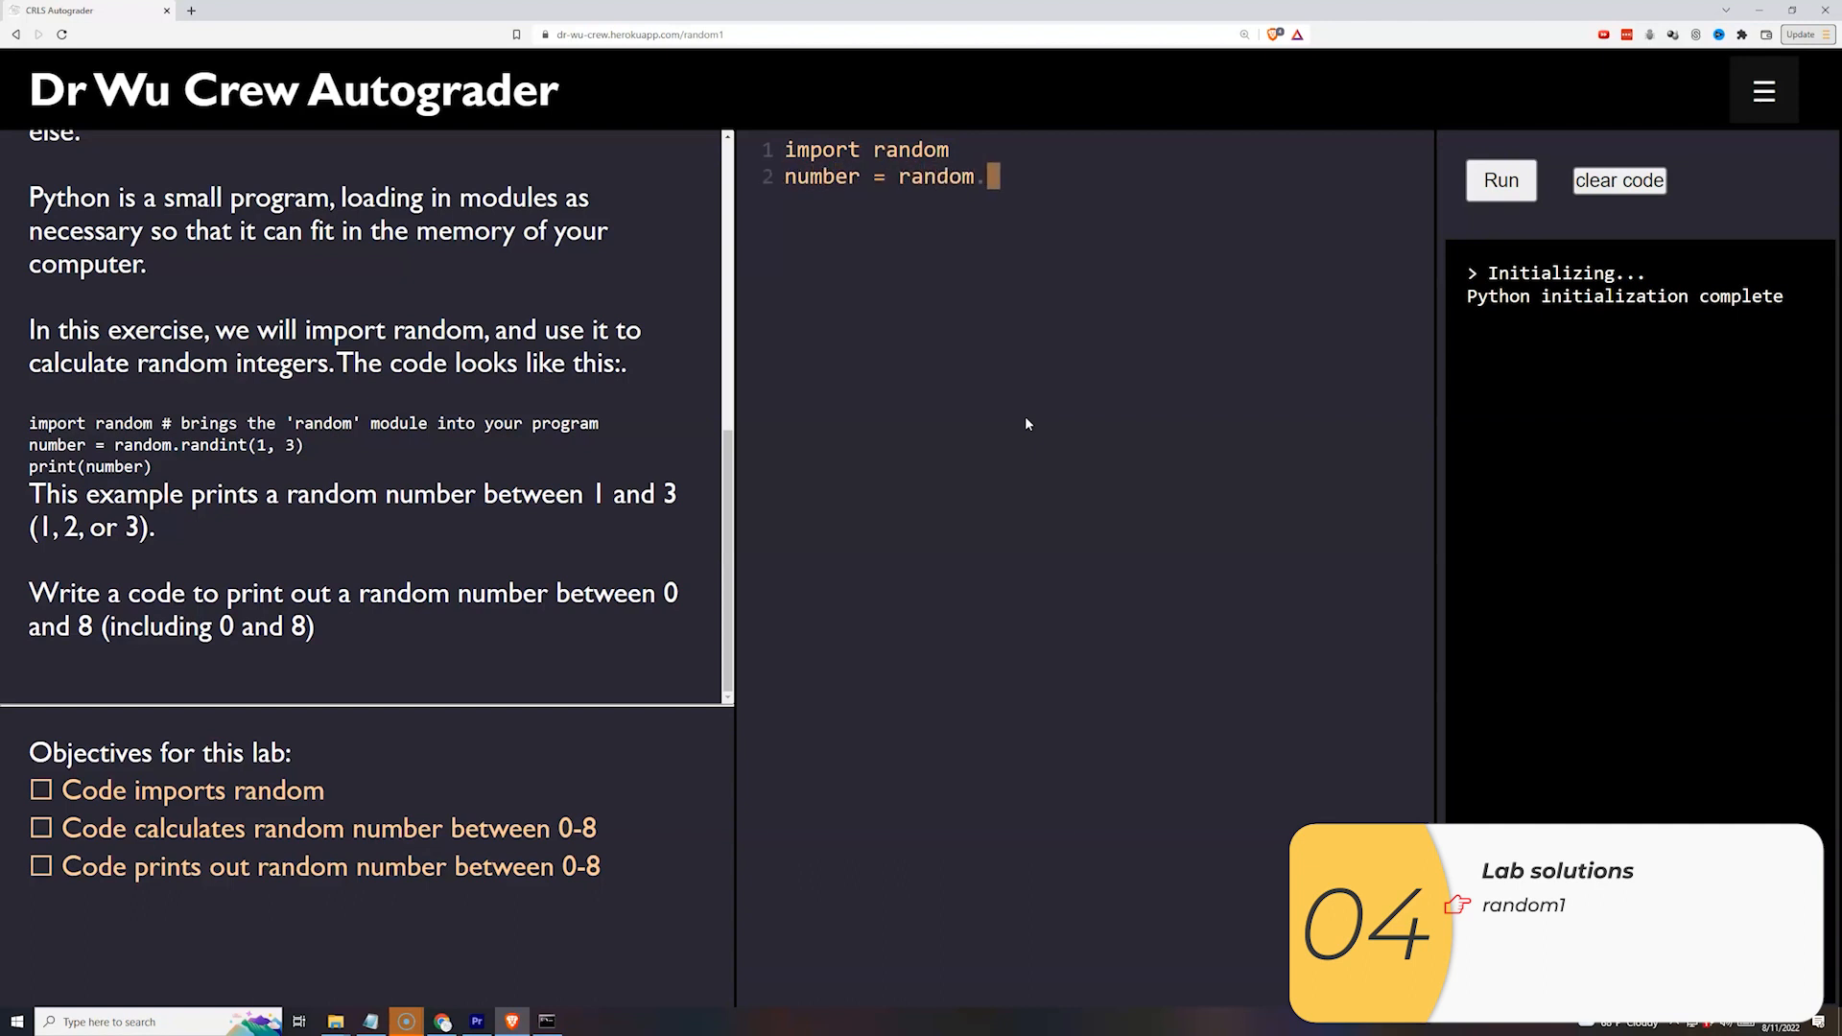
type("randint(")
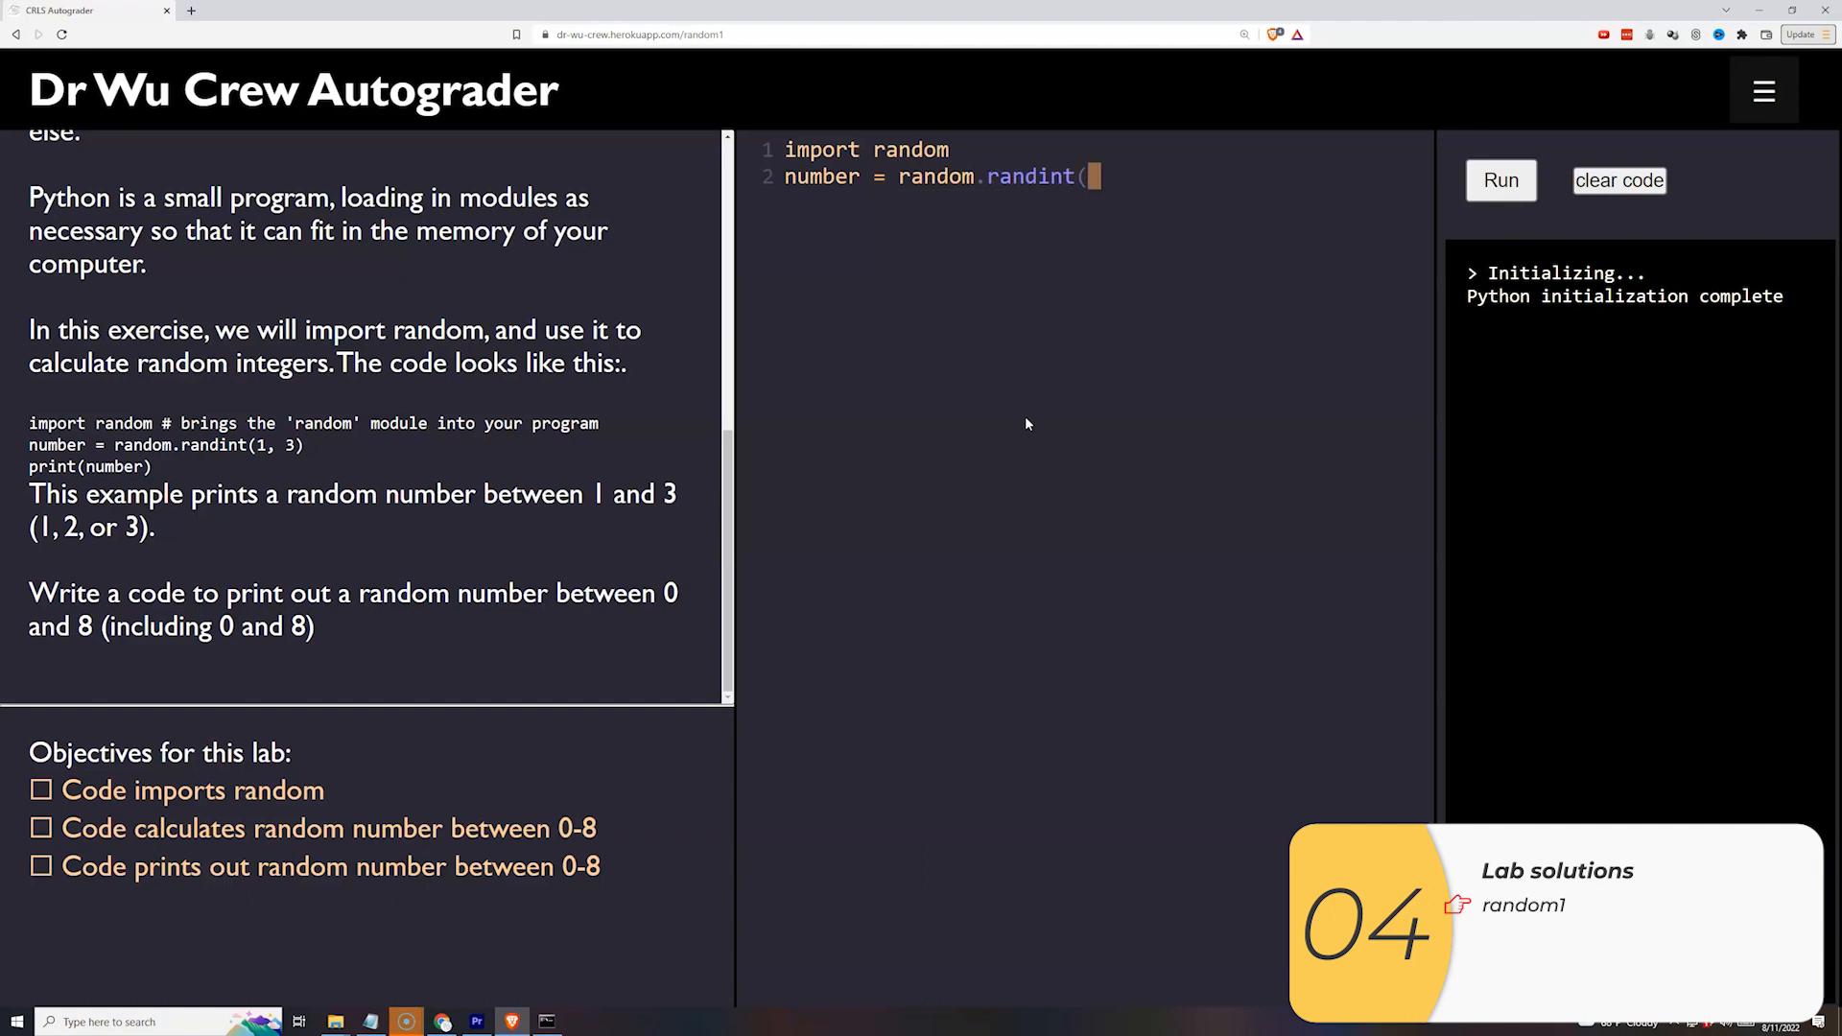
type("0, 8)")
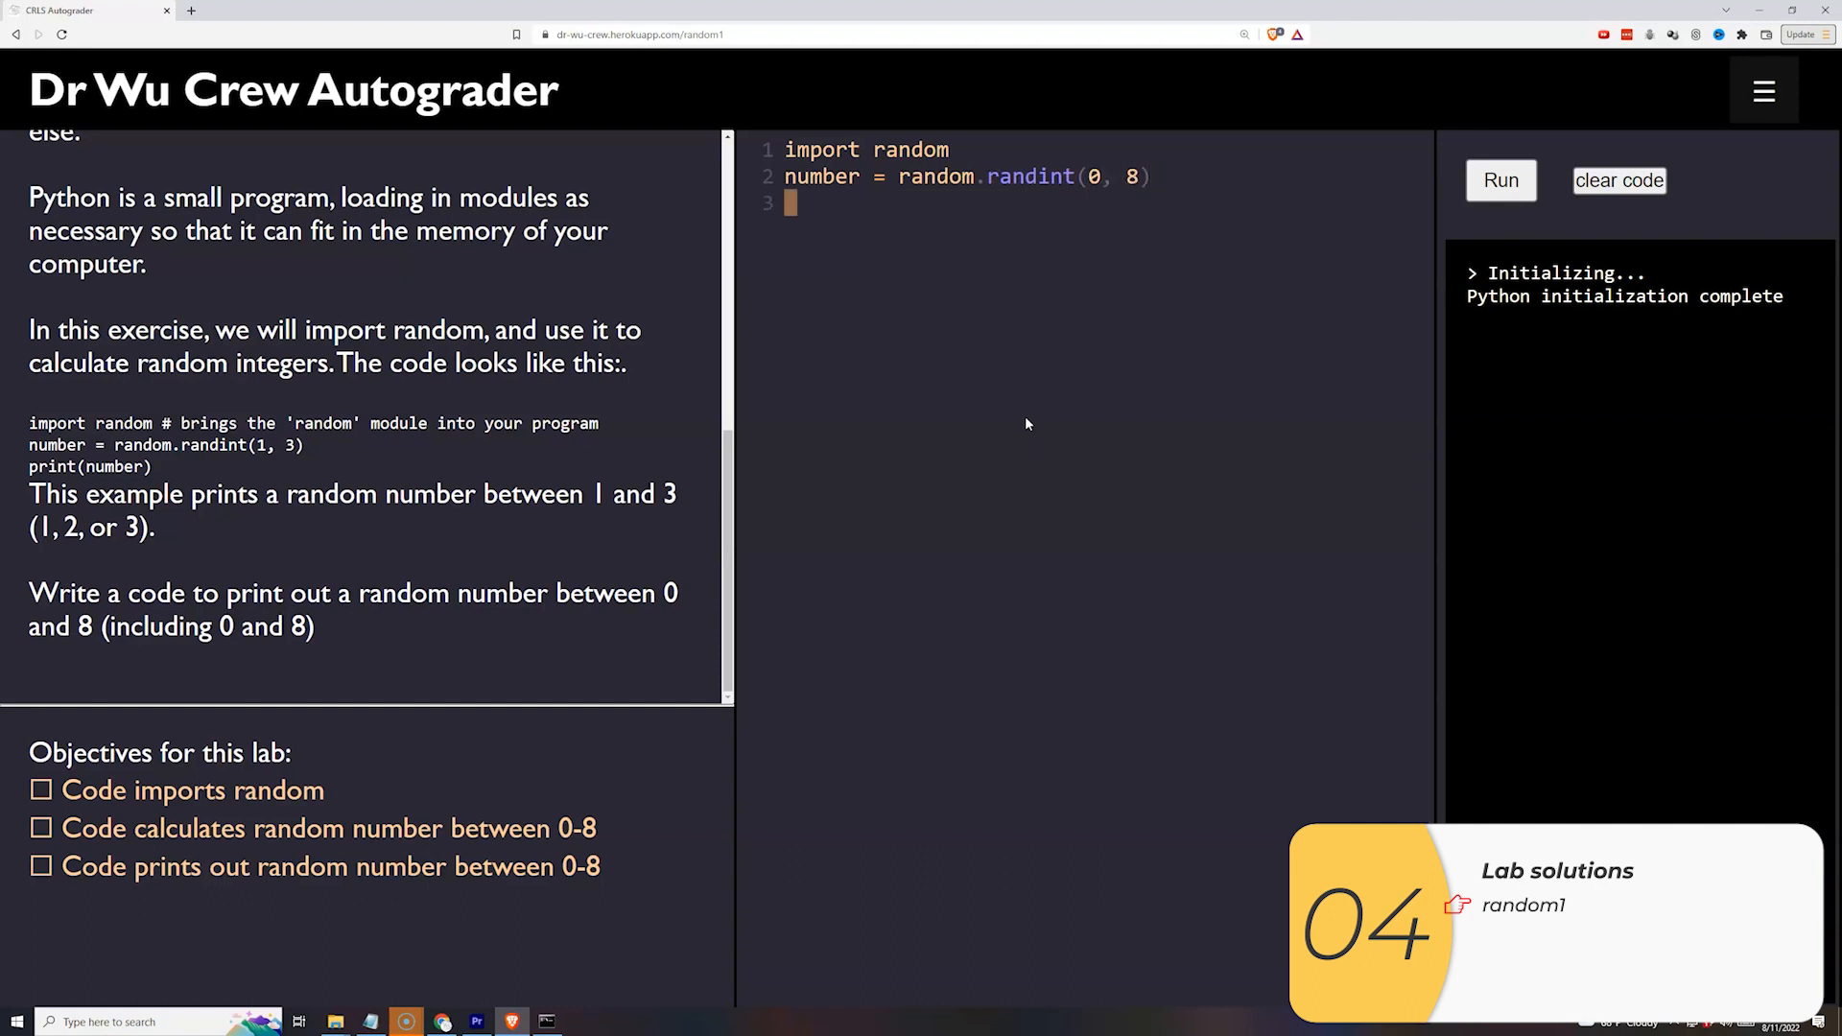
type("print(number")
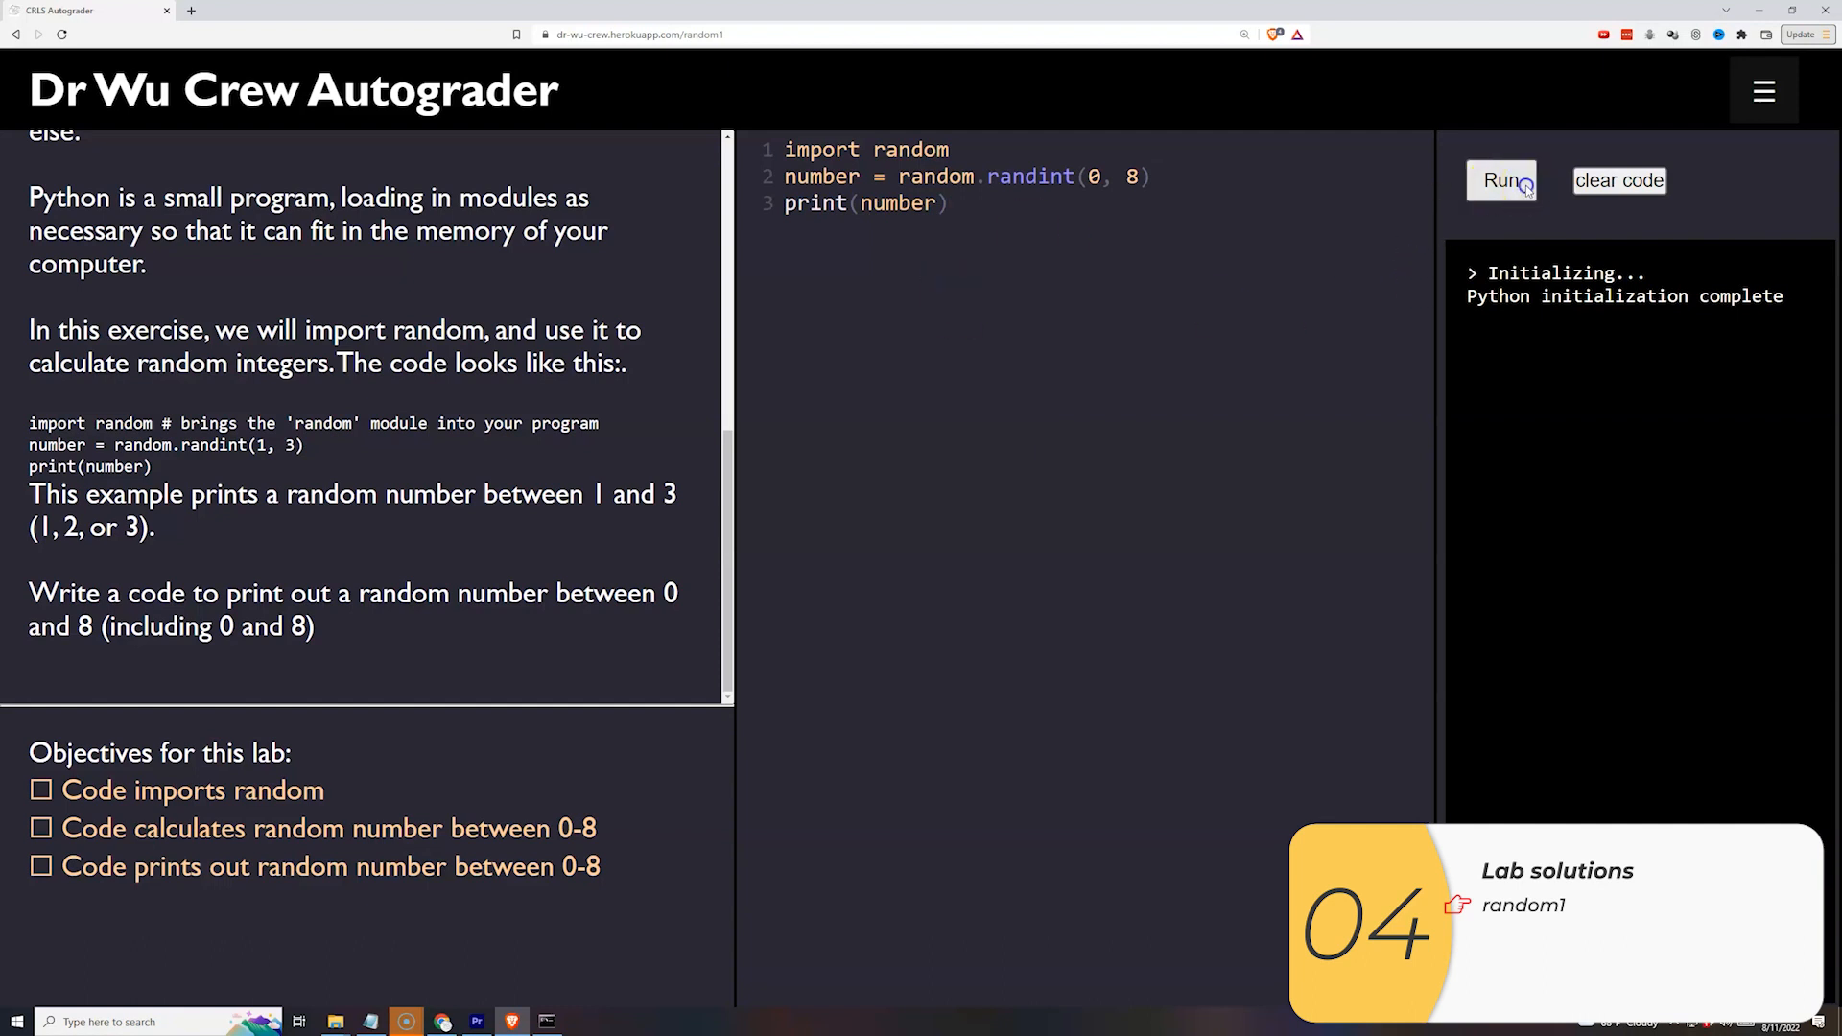
Run the lab three times, printing integers between 0 and 8 with all objectives checked.
left_click(1501, 180)
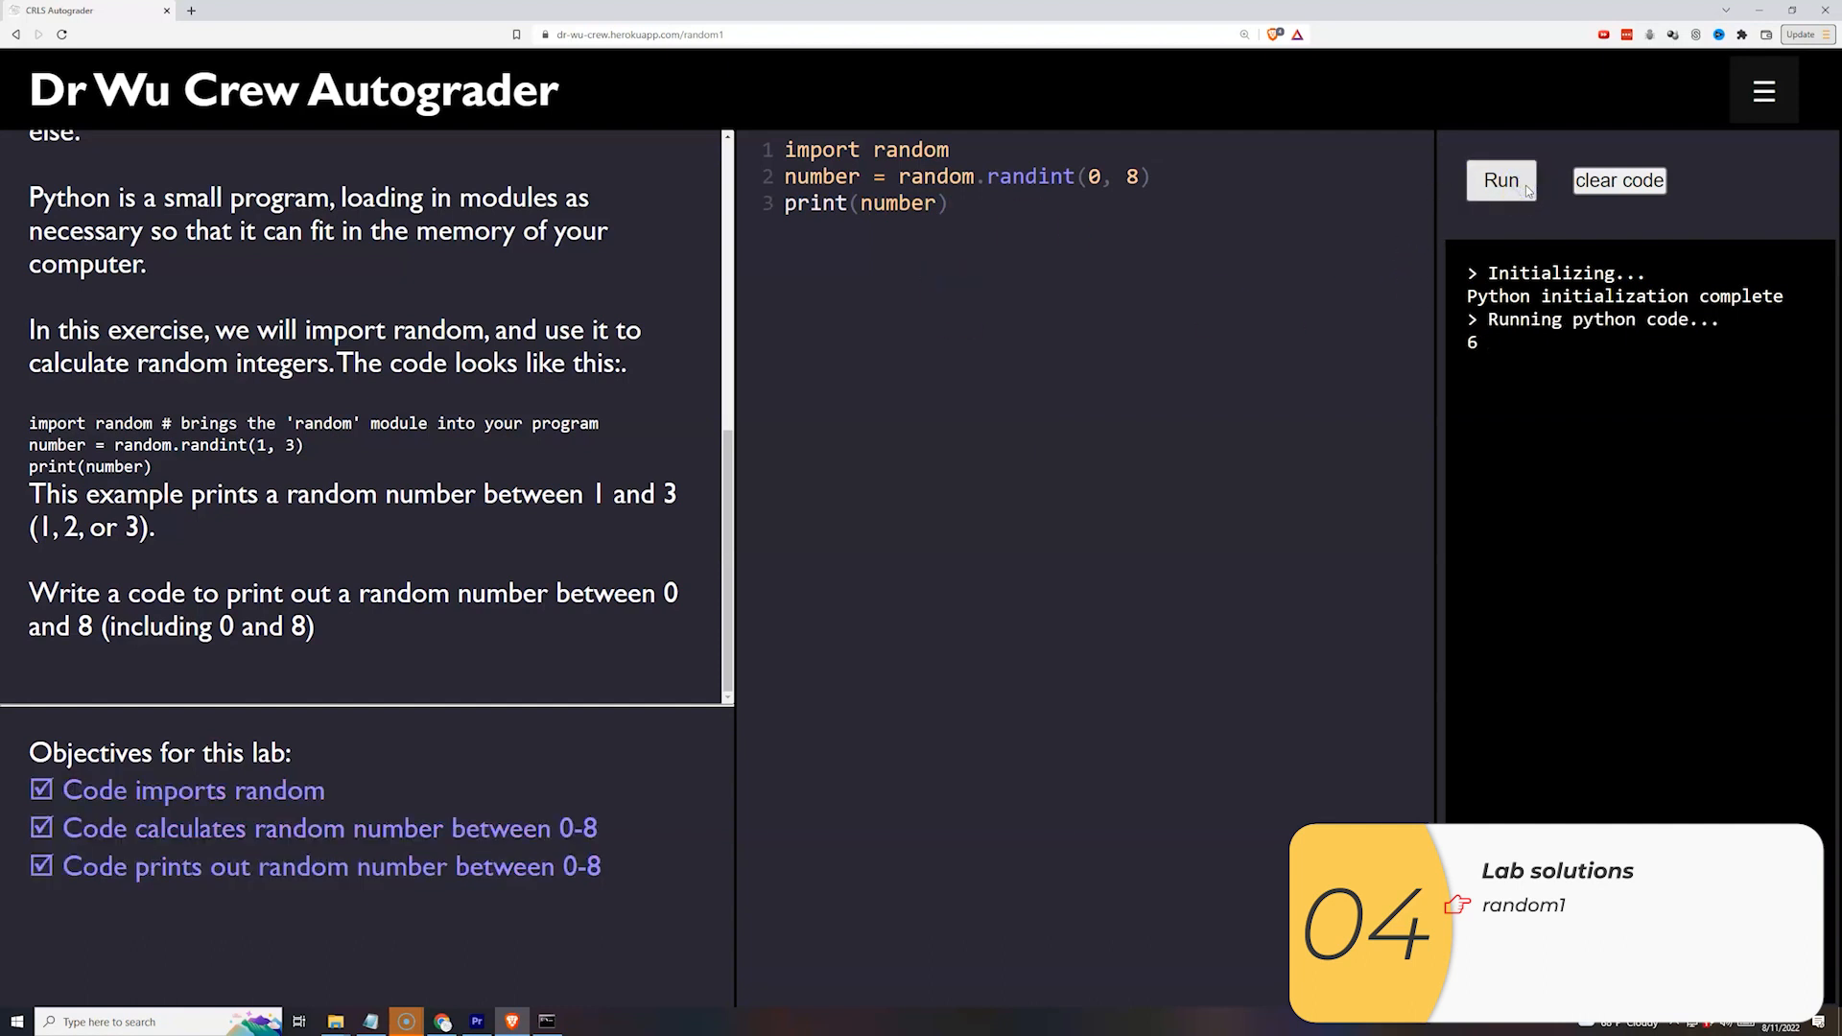
left_click(1500, 180)
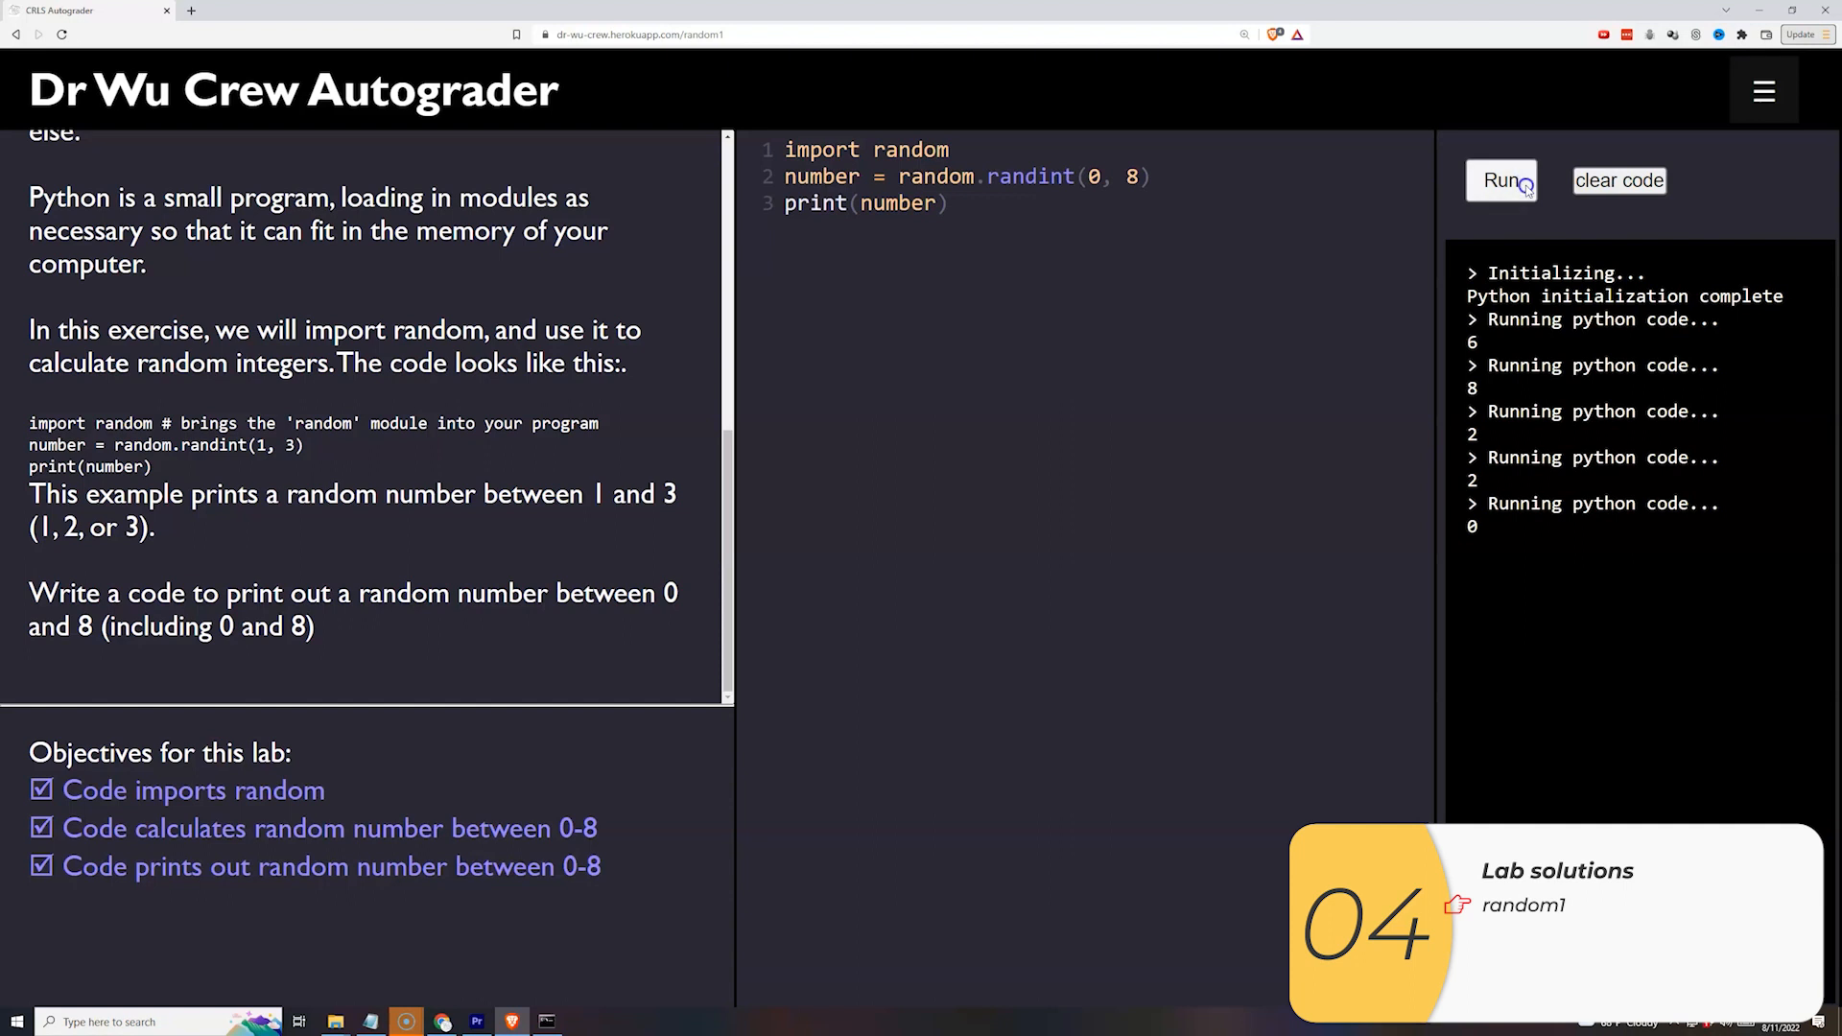
left_click(1501, 180)
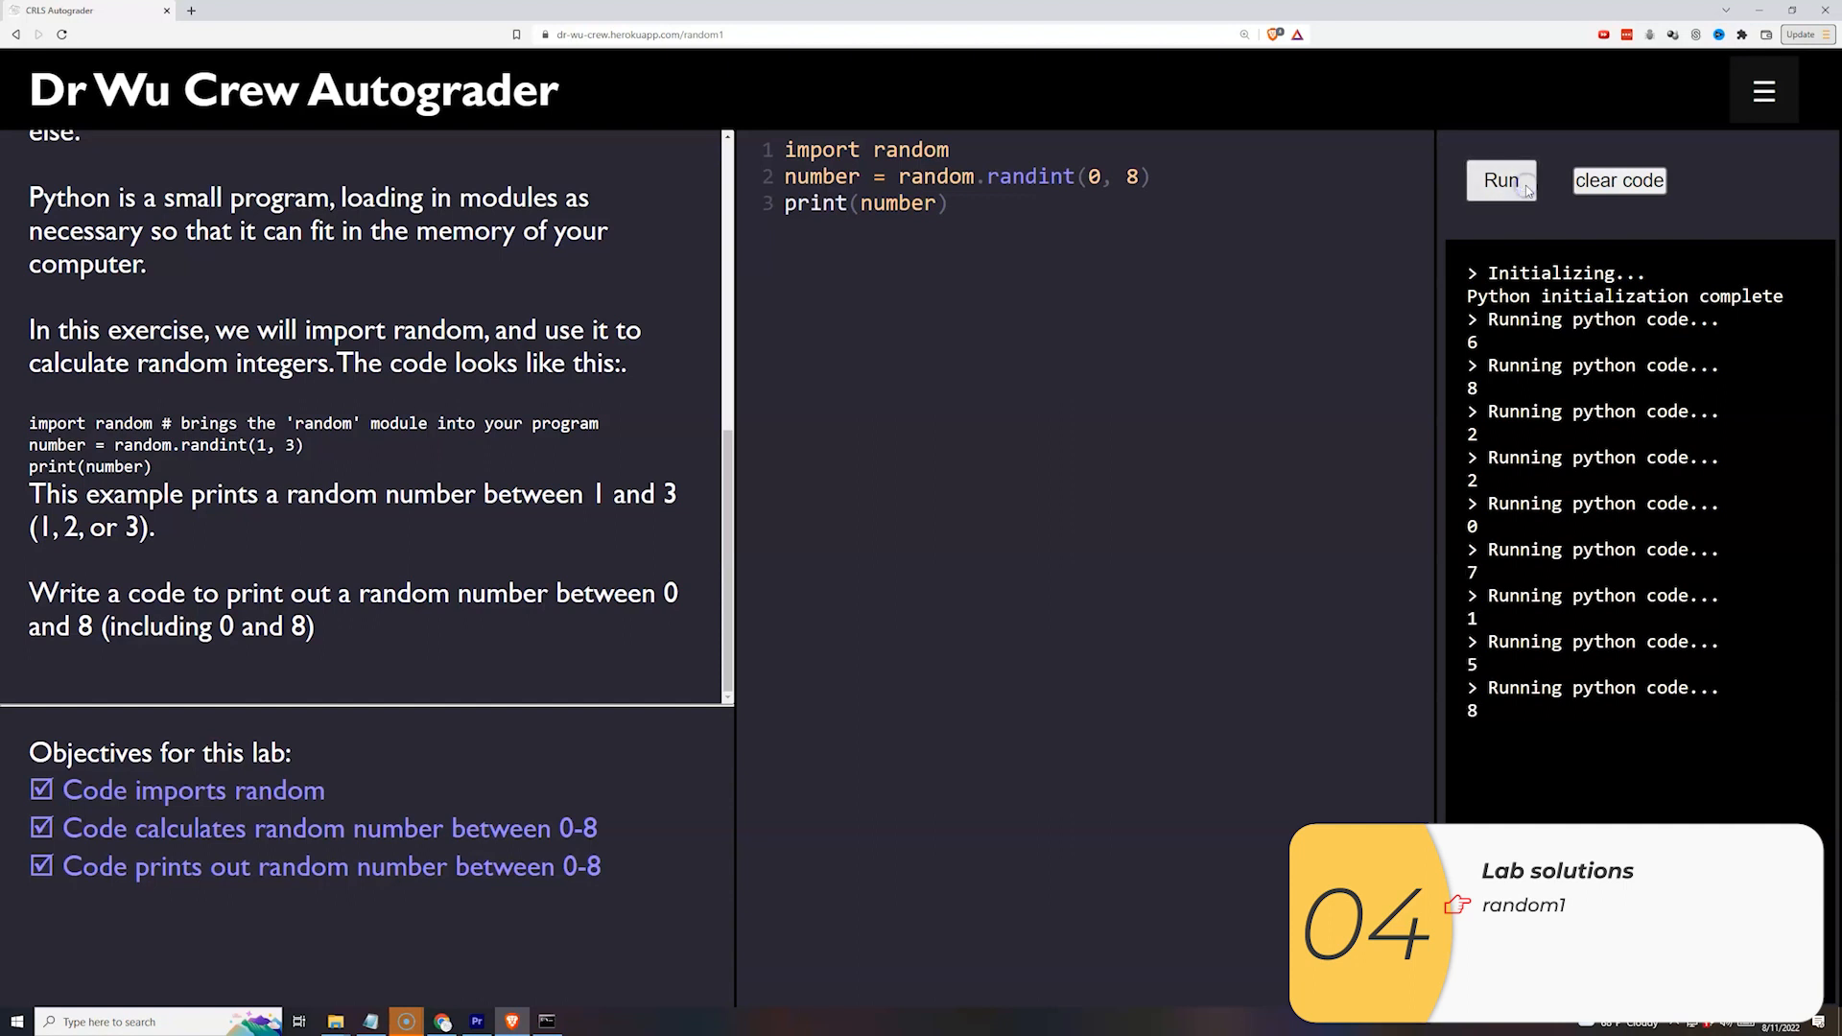